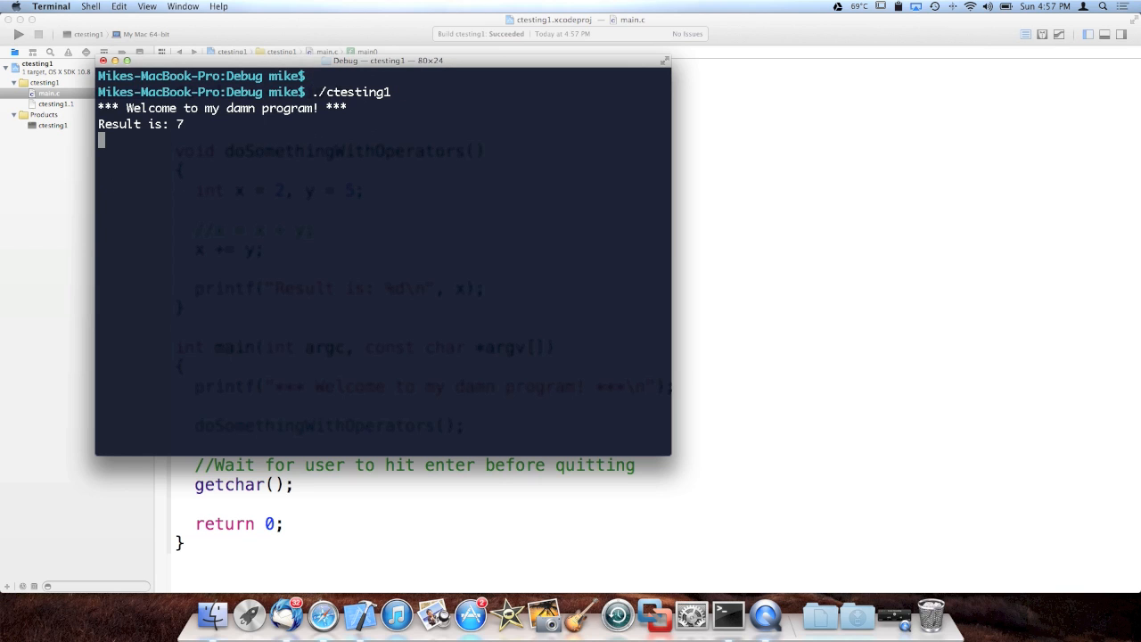
- Let the waiting ctesting1 program finish in Terminal after printing "Result is: 7"
key("Return")
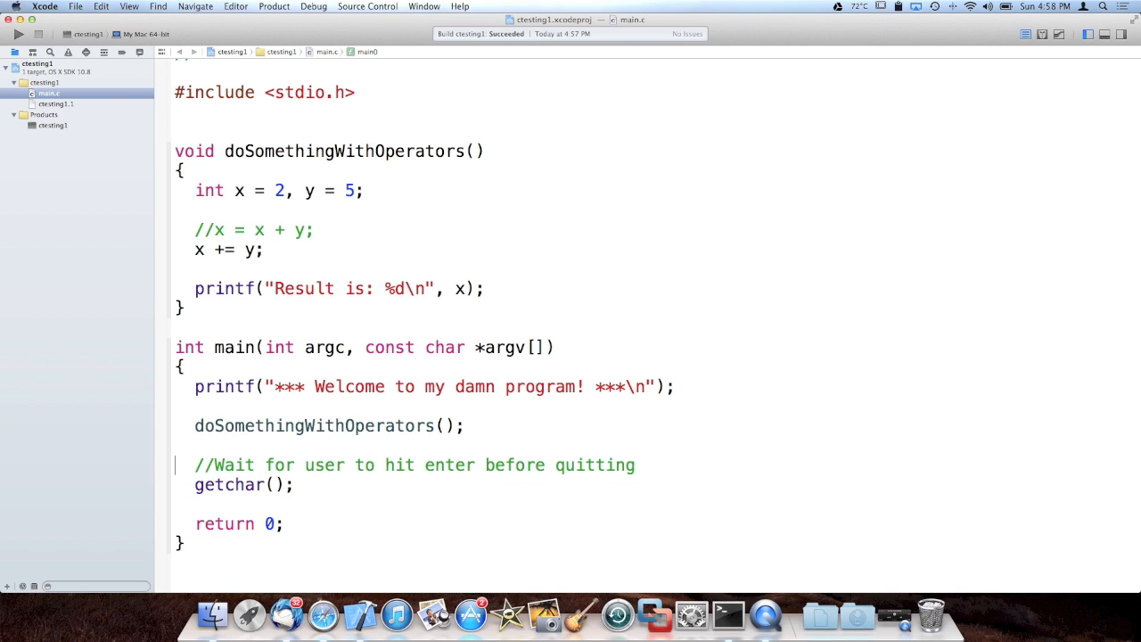
- Insert a //Operators comment on a new line above doSomethingWithOperators in main.c
left_click_drag(195, 463, 293, 484)
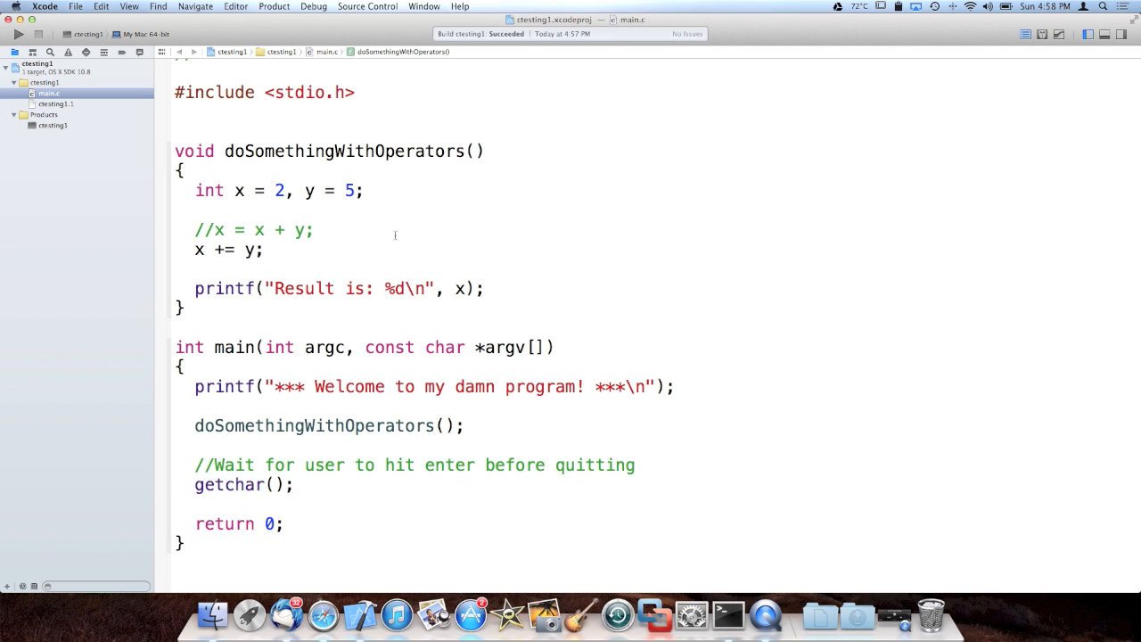
left_click(314, 230)
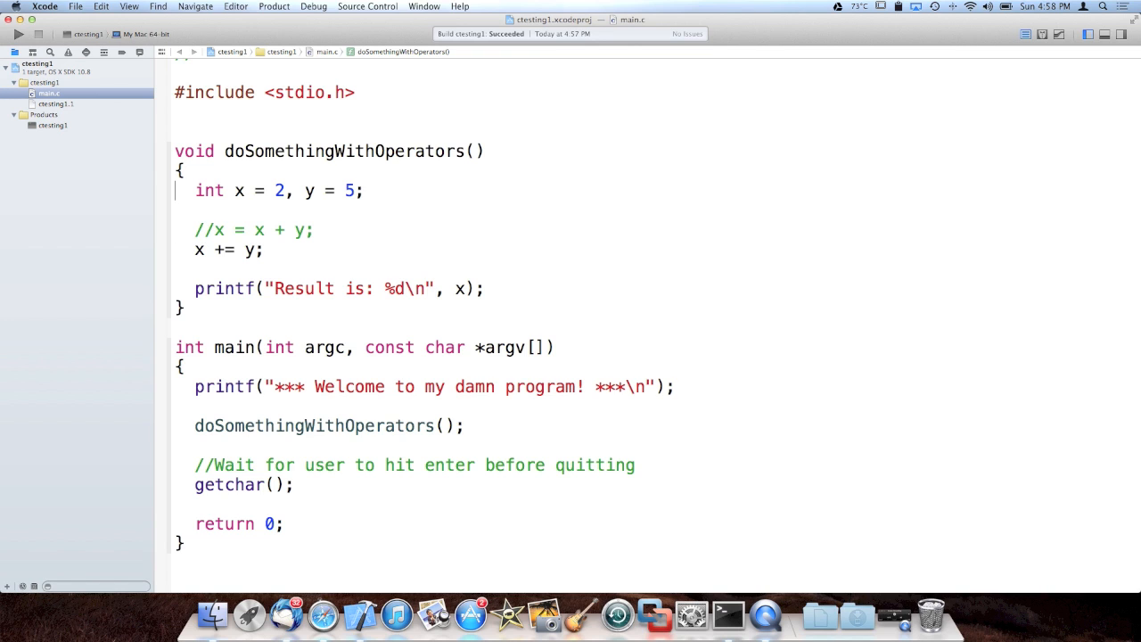
type("//Opera")
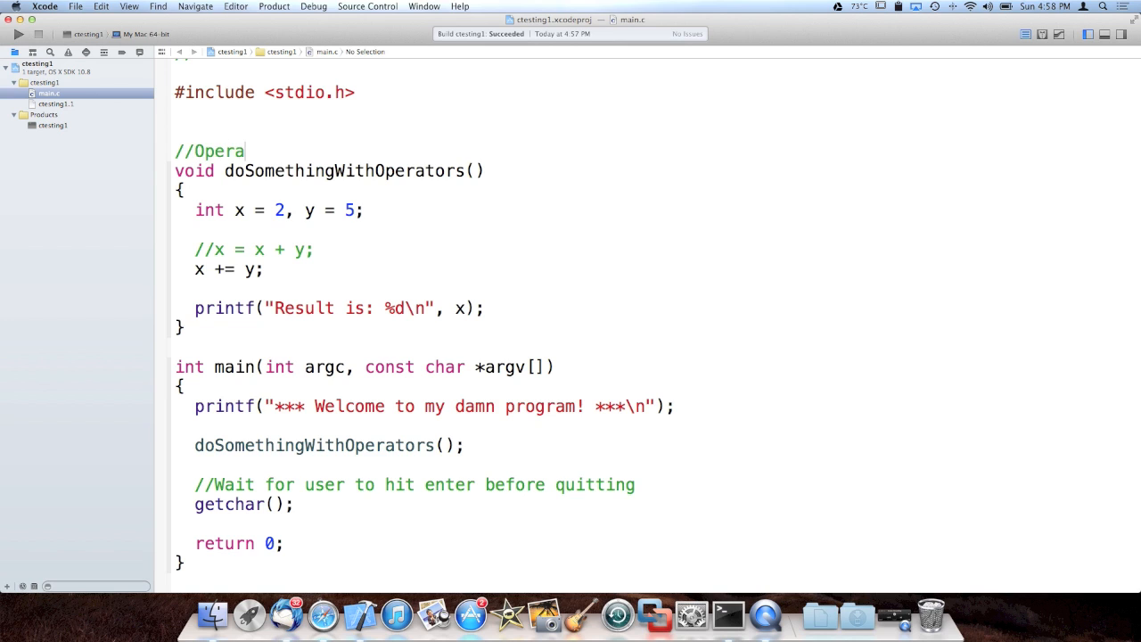
type("tors")
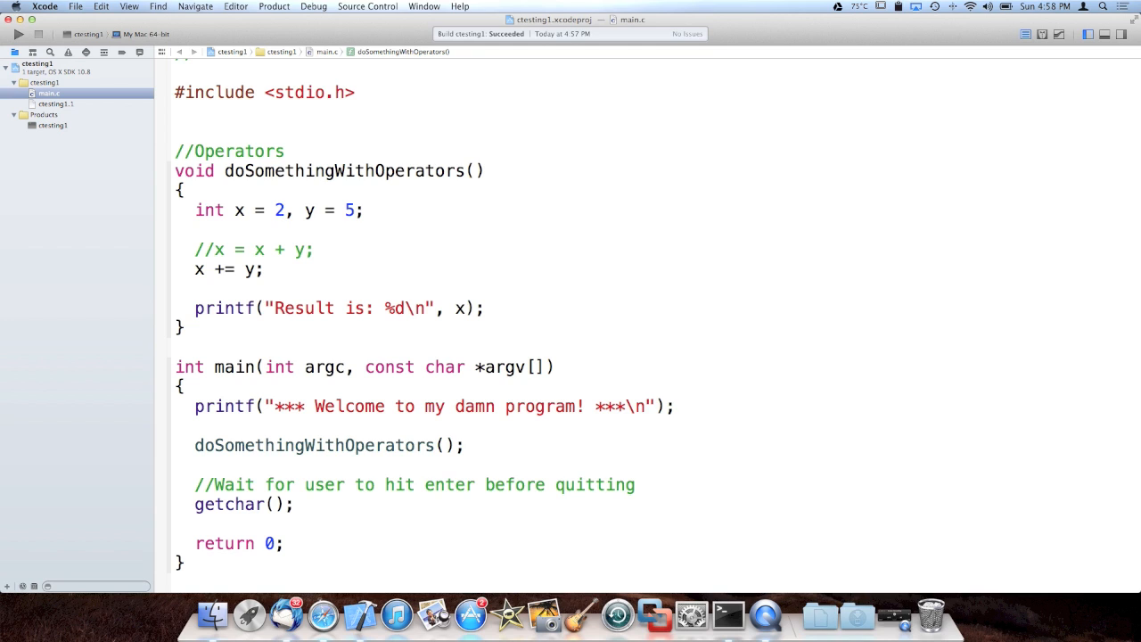
left_click(287, 211)
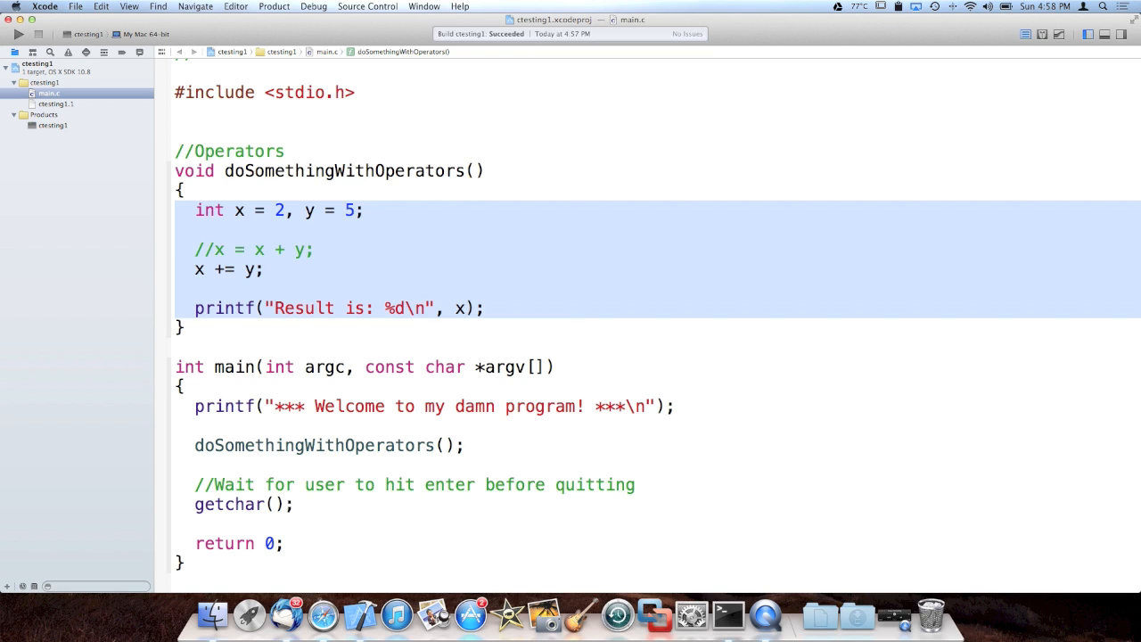
left_click(363, 210)
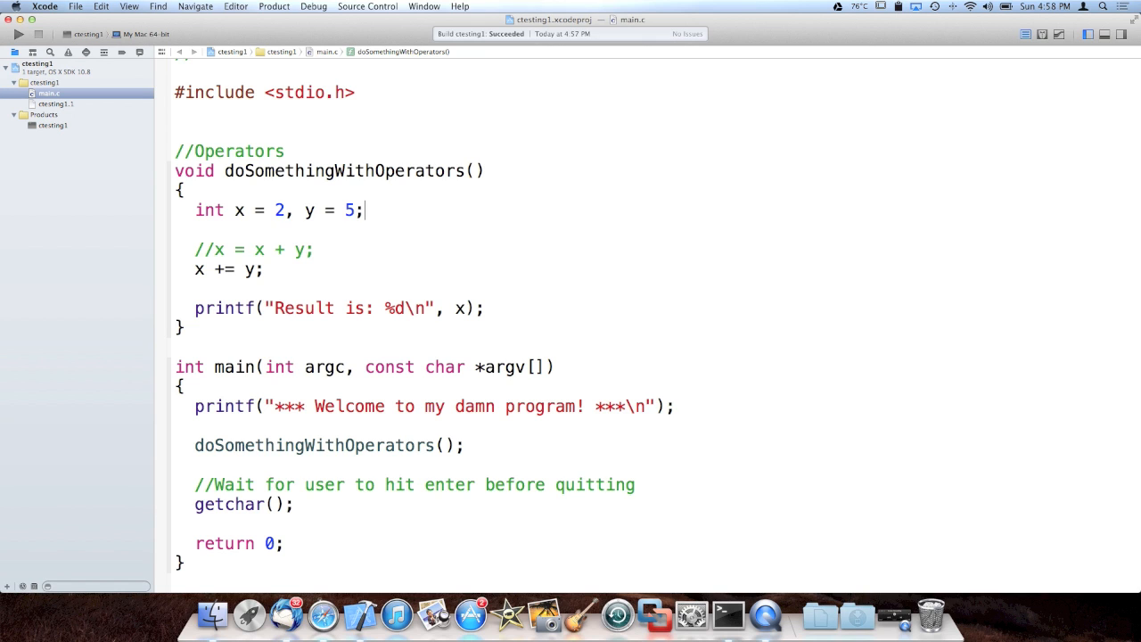
- Replace the old body with int x = 5, y = 2; followed by the assignment x = 3;
triple_click(268, 210)
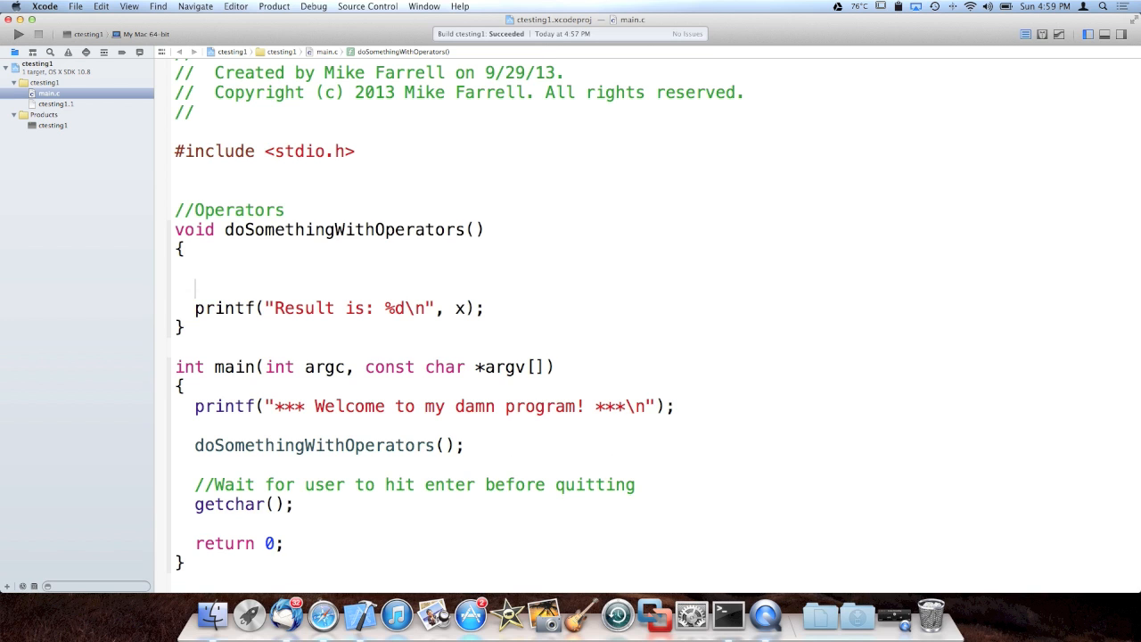
type("int")
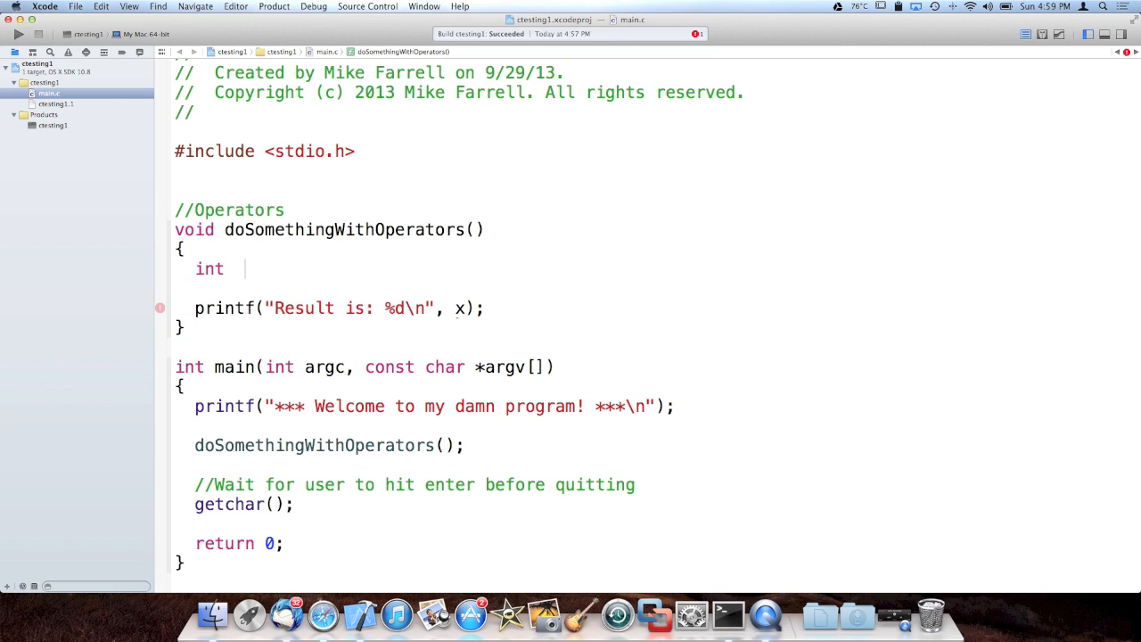
type("x =")
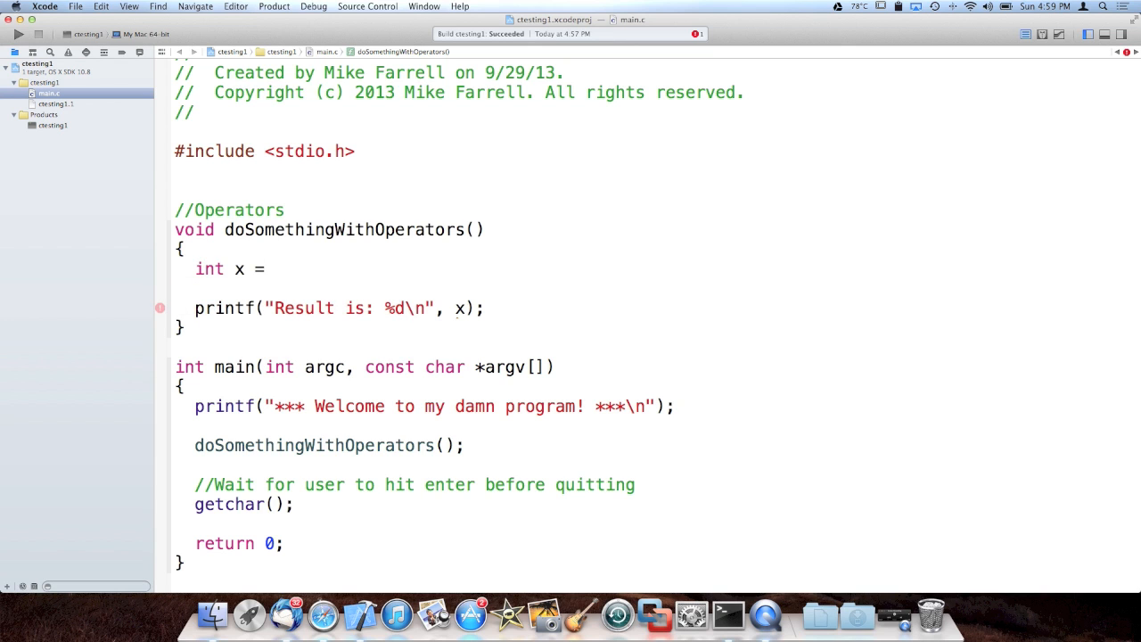
type("5, y =")
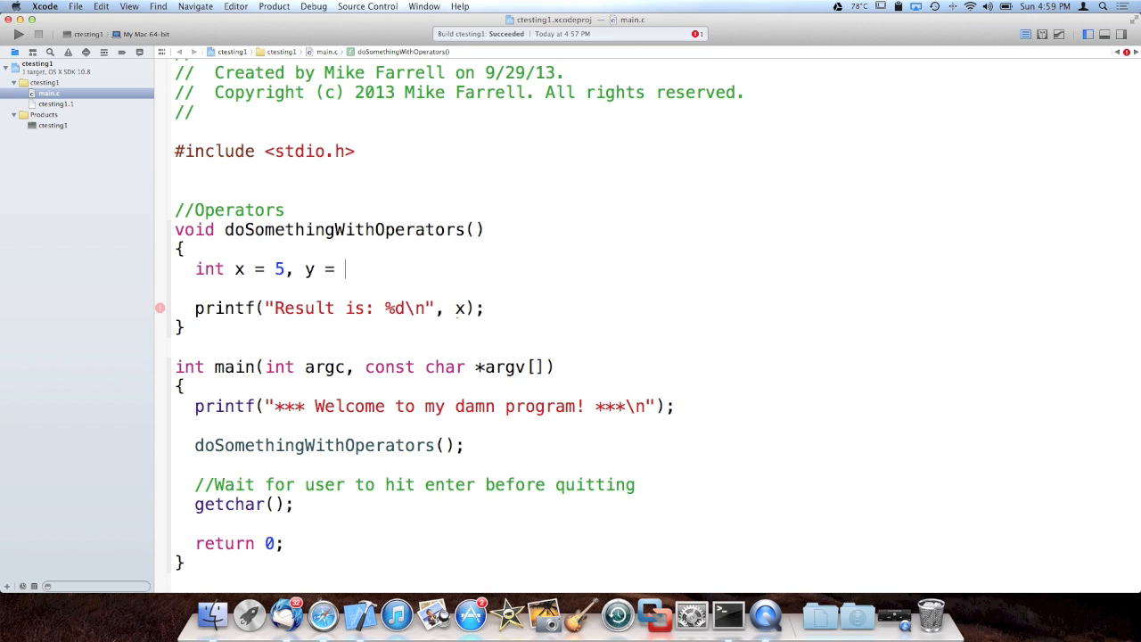
type("2;")
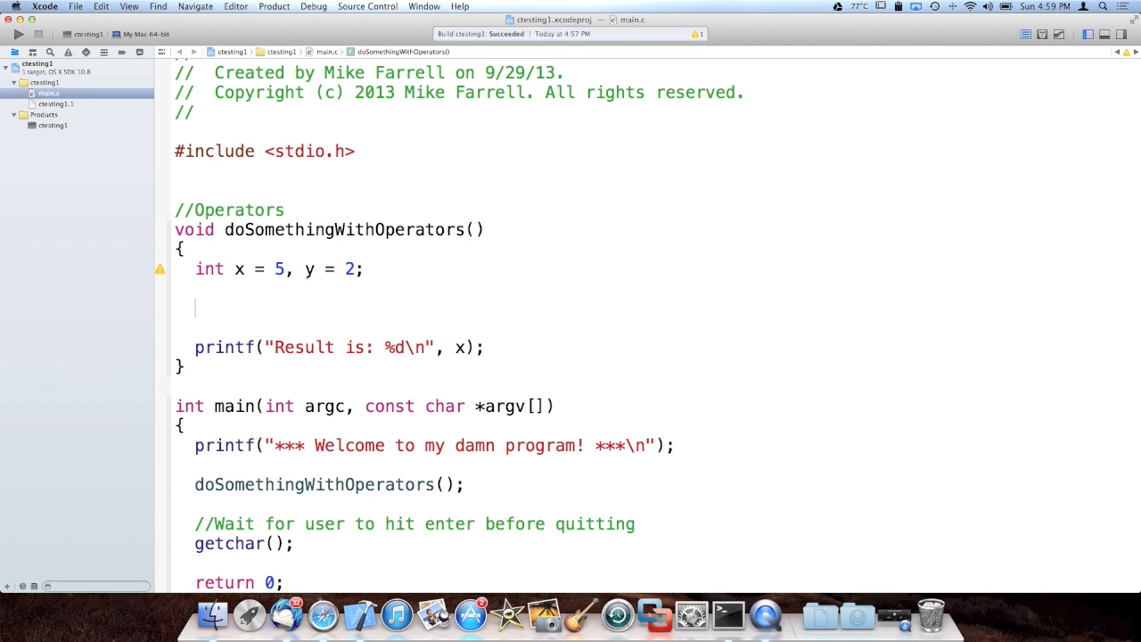
type("x")
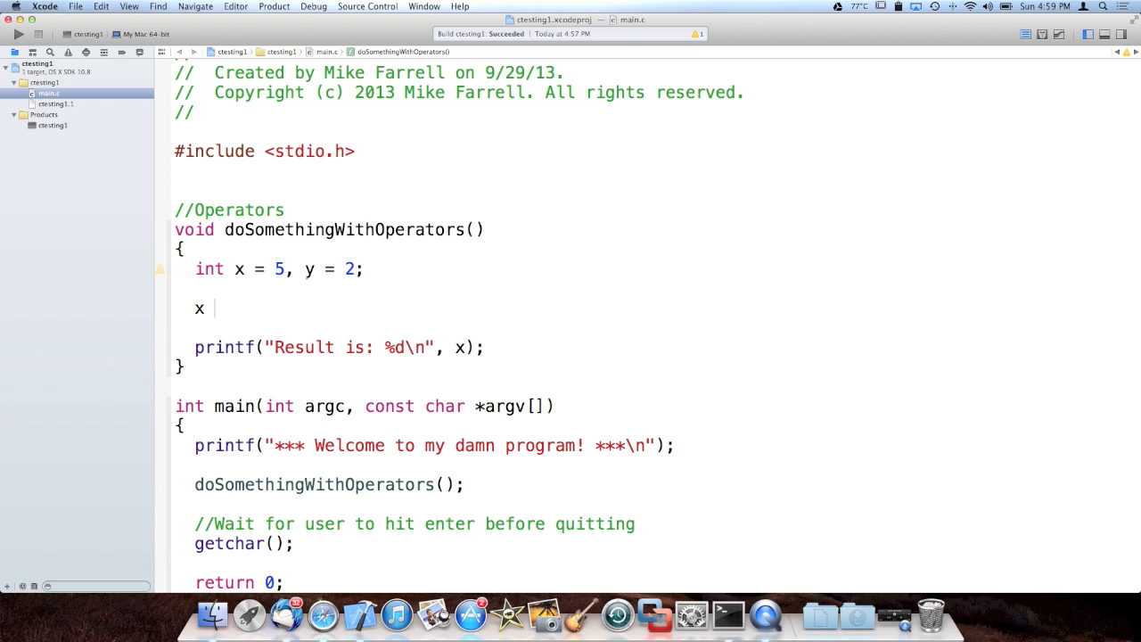
type("=")
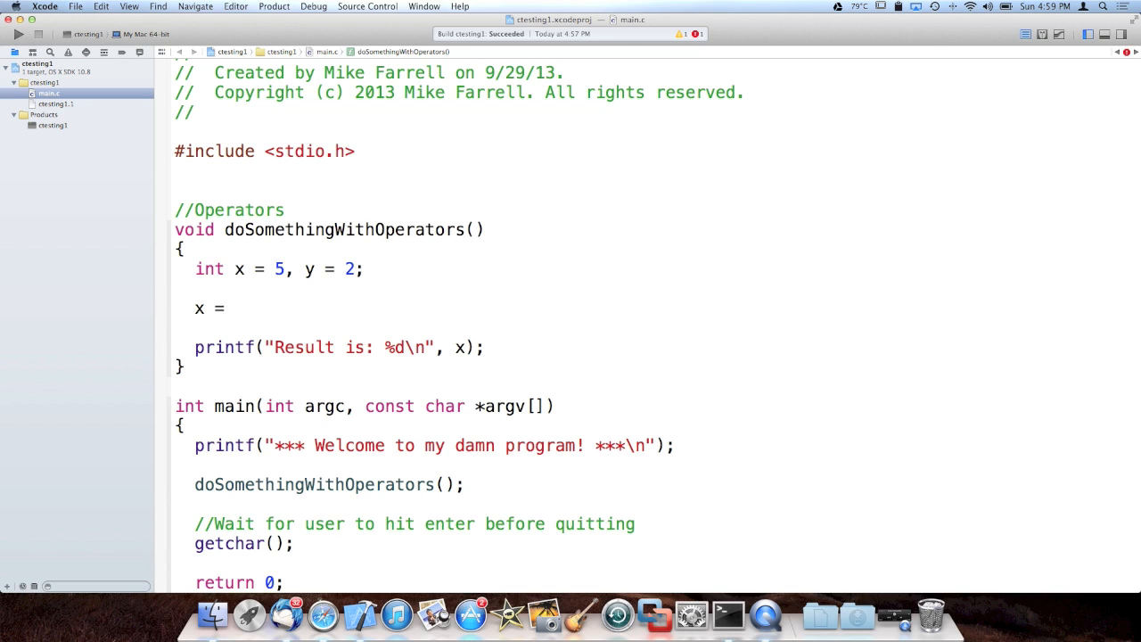
type("5;")
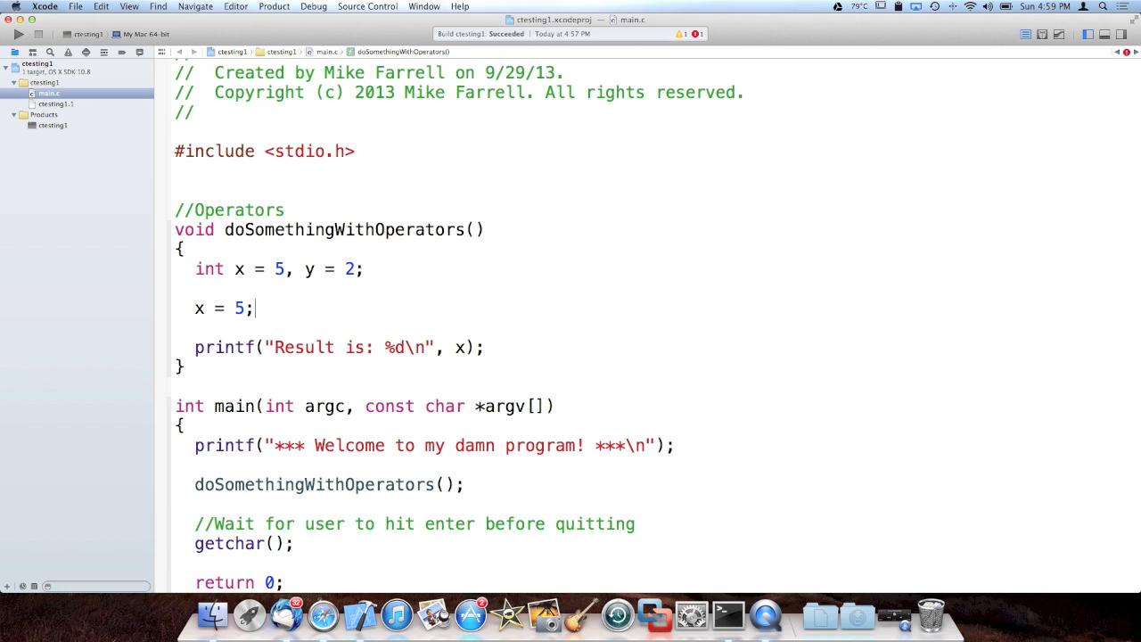
type("3")
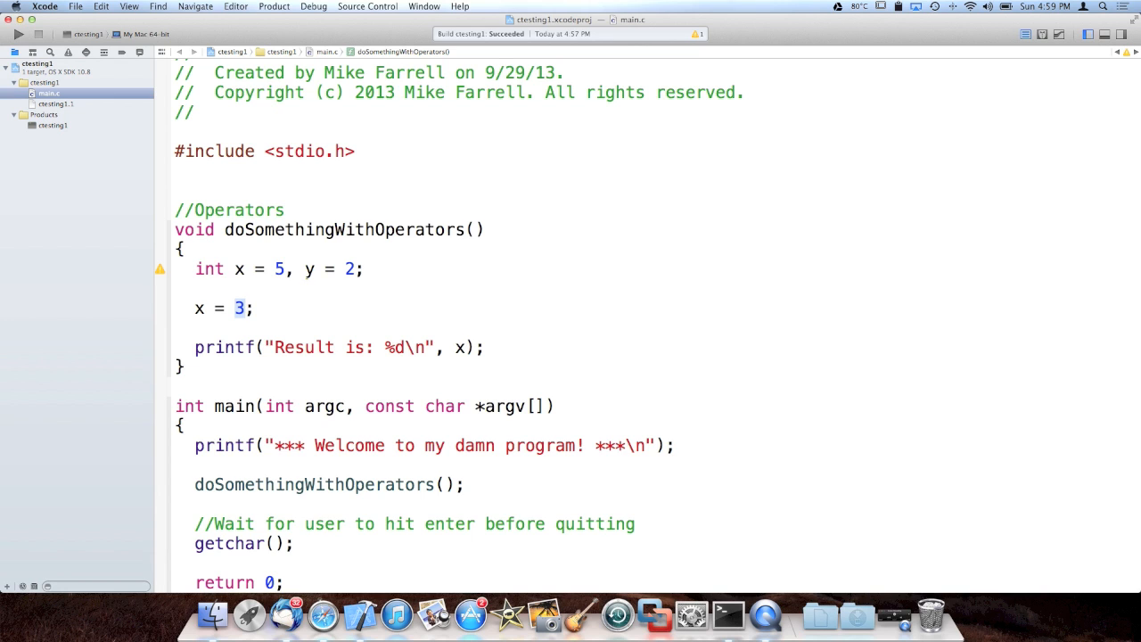
- Try 3.5, 3.5f, a text value and 0 for x, leaving the assignment empty as x = ;
double_click(198, 306)
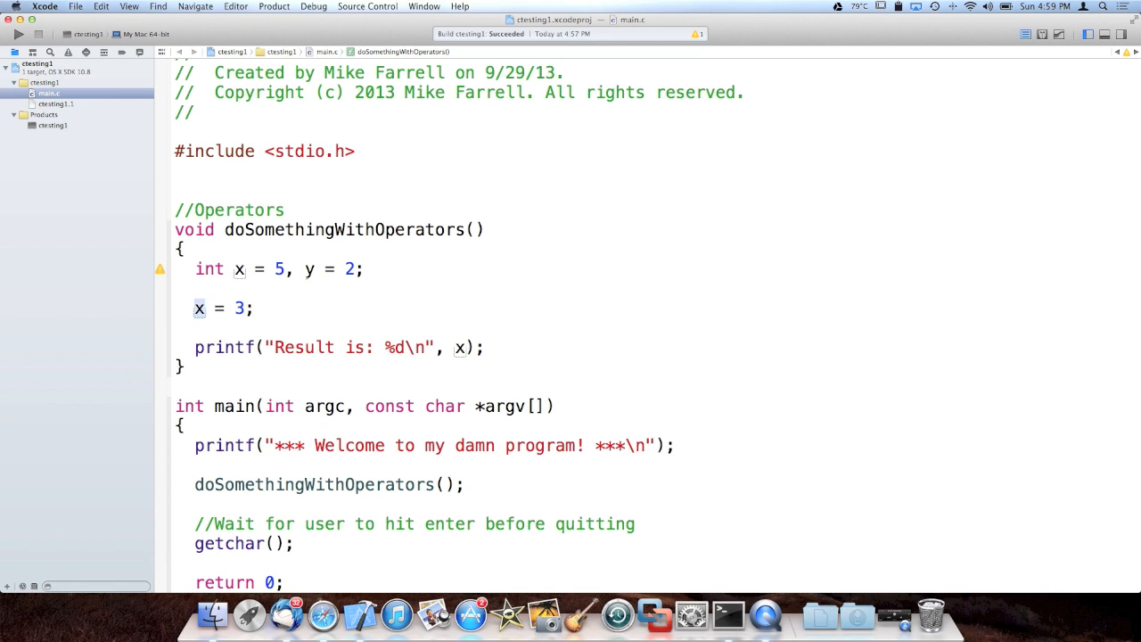
type(".5")
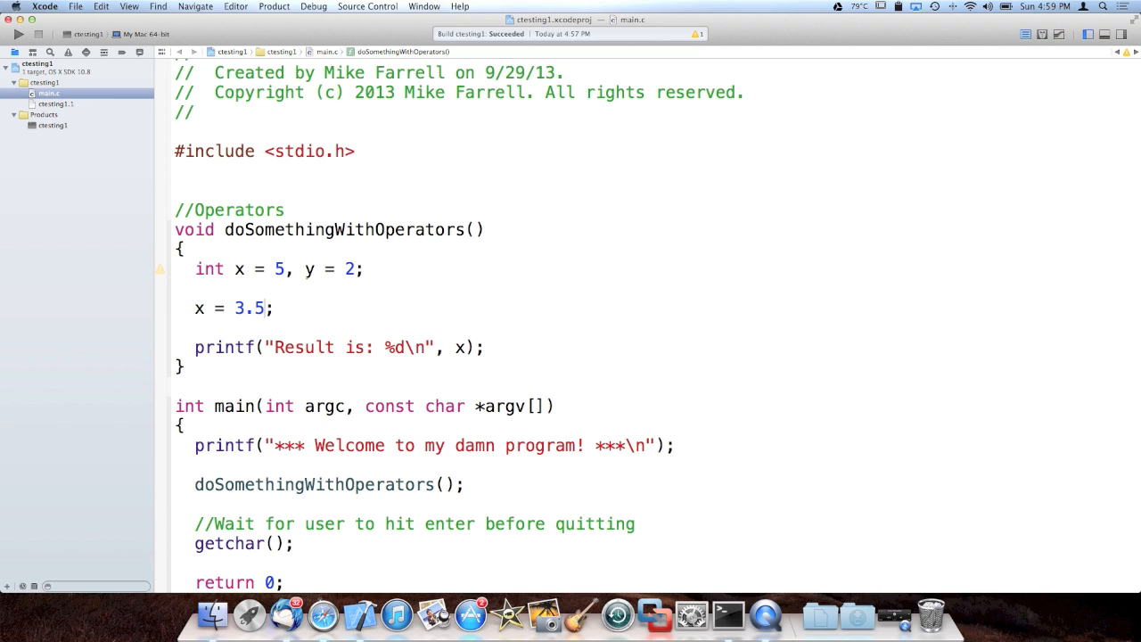
type("f")
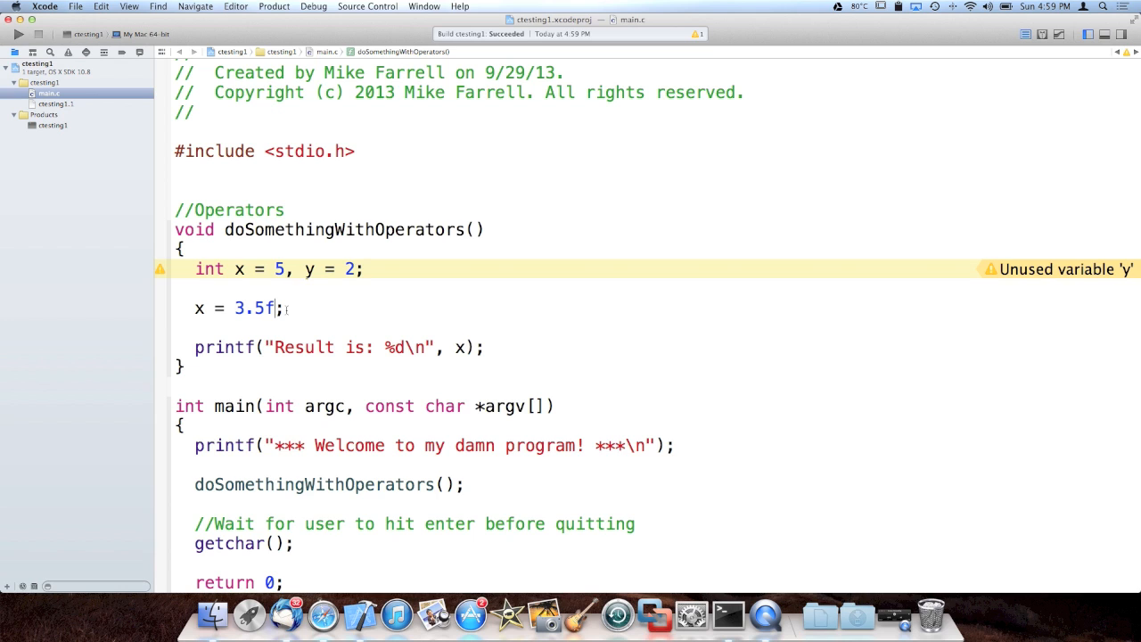
double_click(253, 307)
type("\"ba")
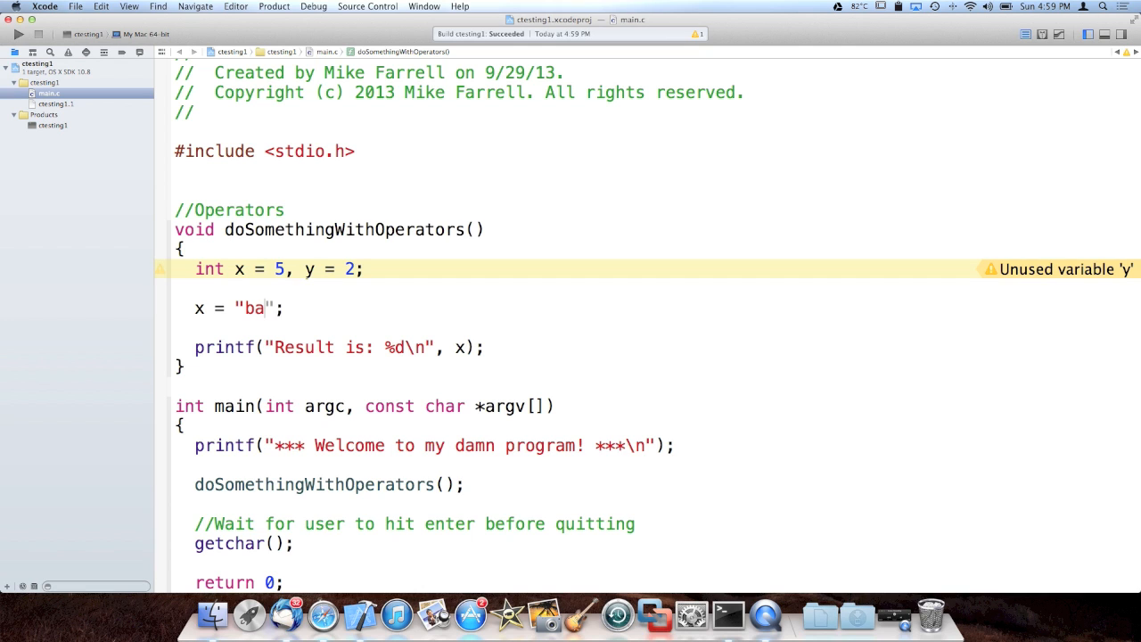
type("nana")
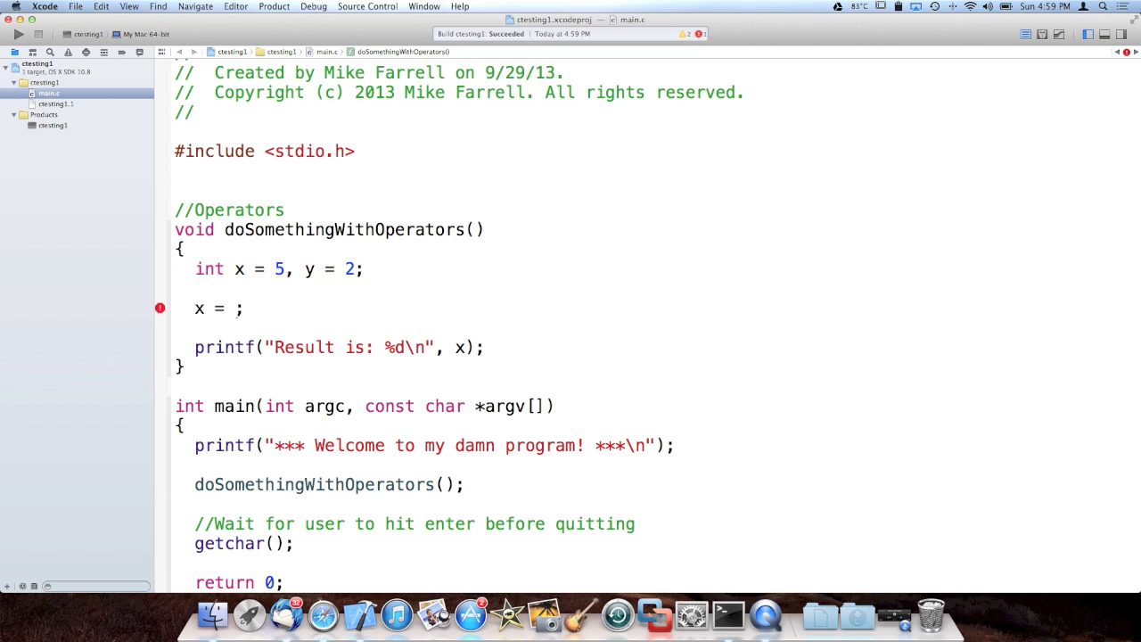
type("0")
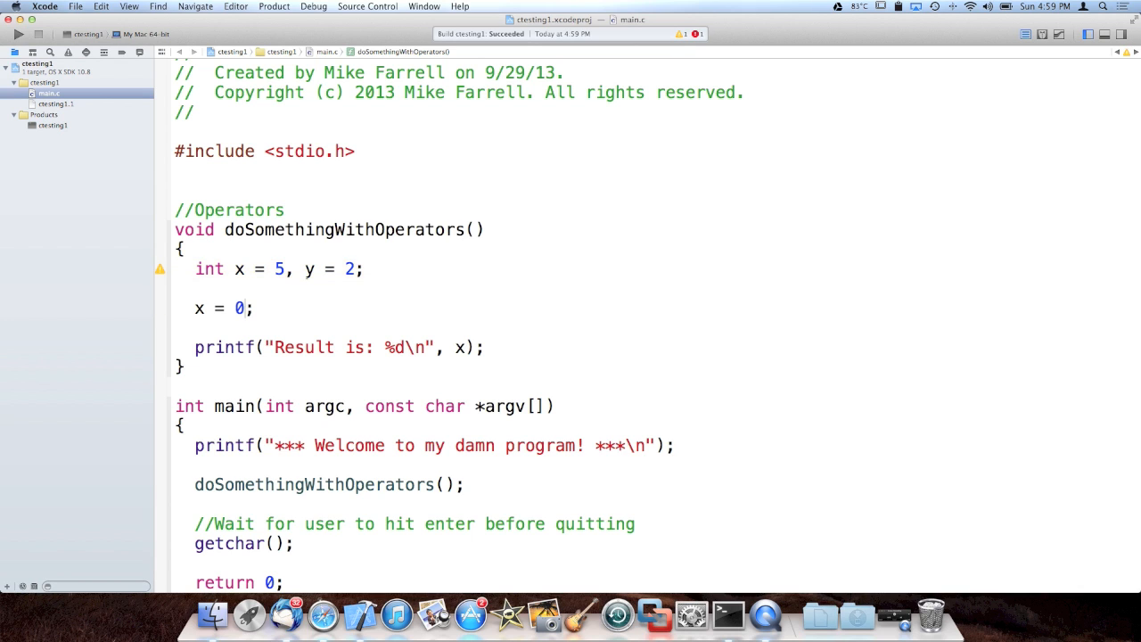
key("backspace")
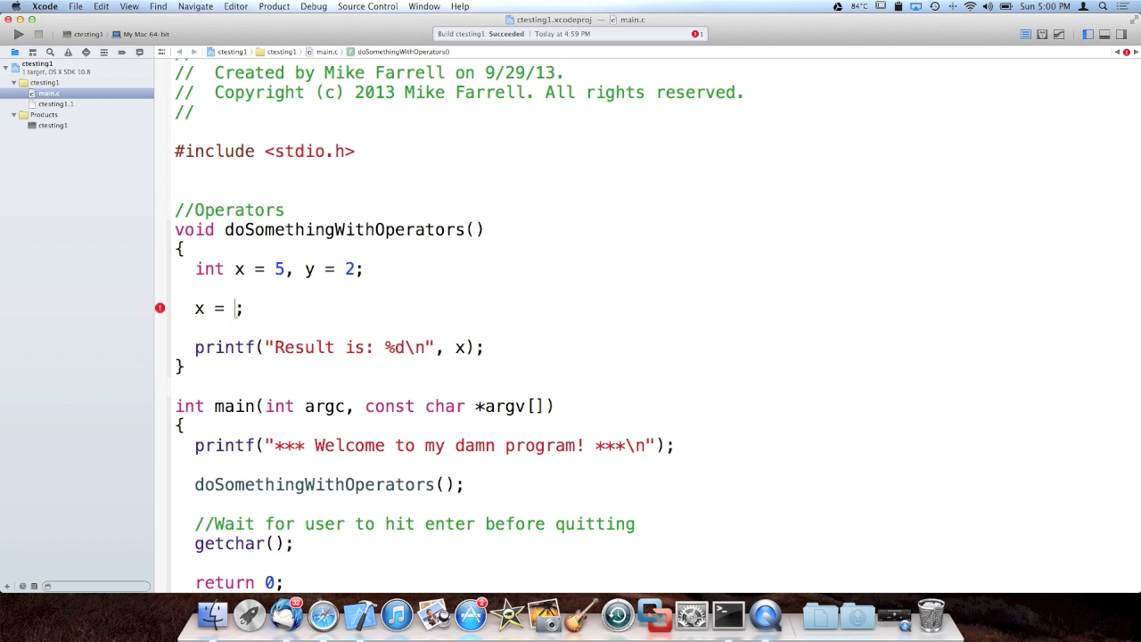
- Write x = 5; then x = x + y;, y = x - y;, x = x * 5; and y = x / 5;
type("5")
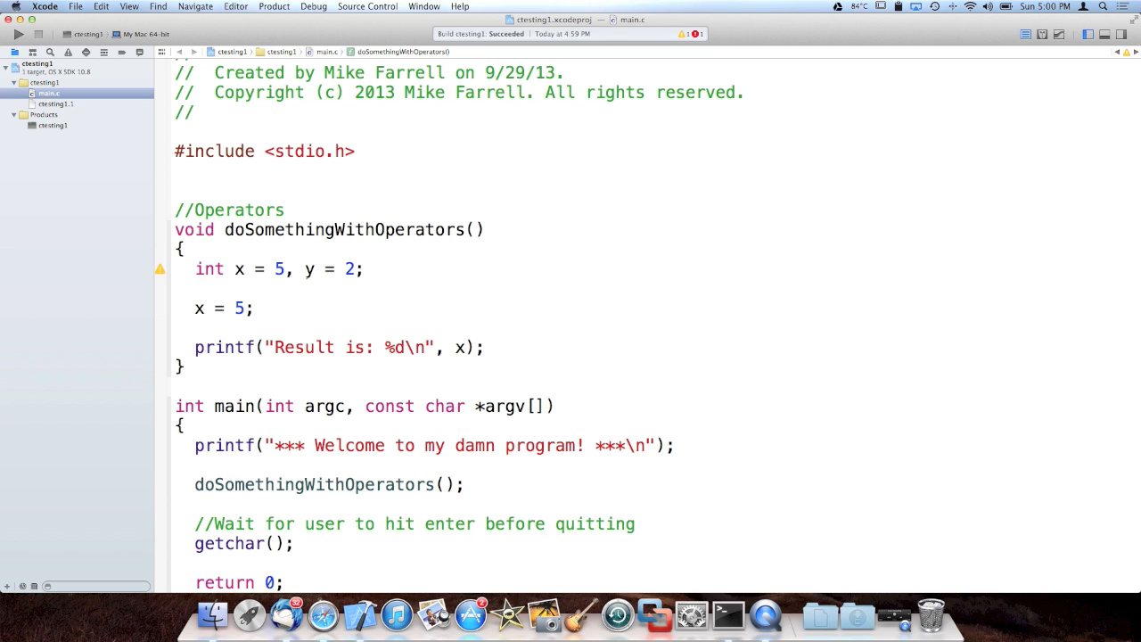
type("x")
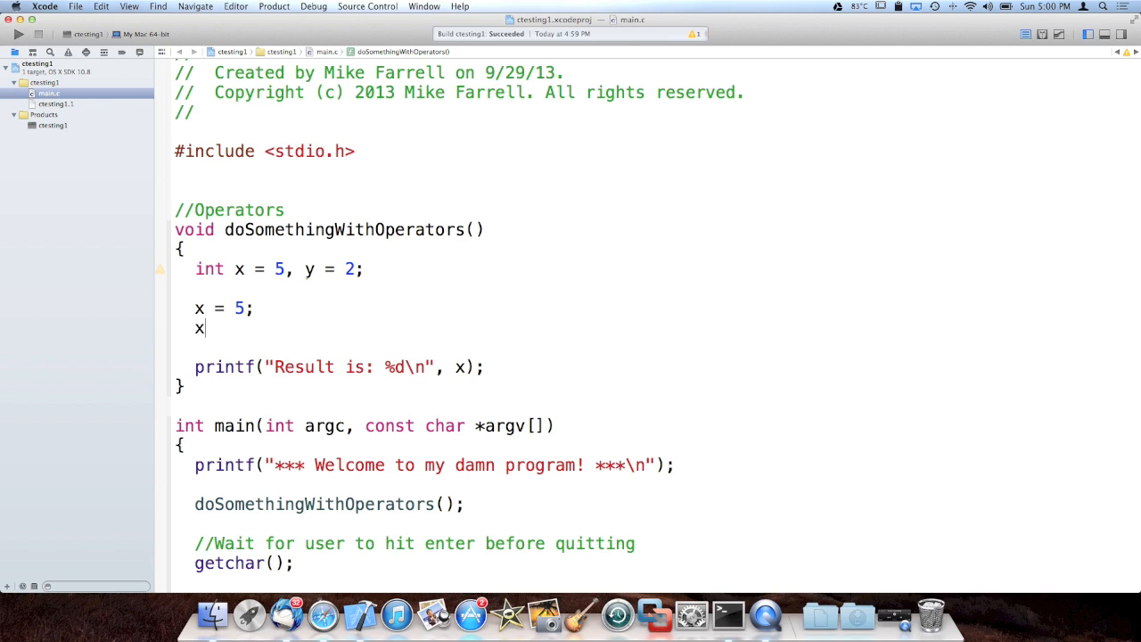
type("= 5")
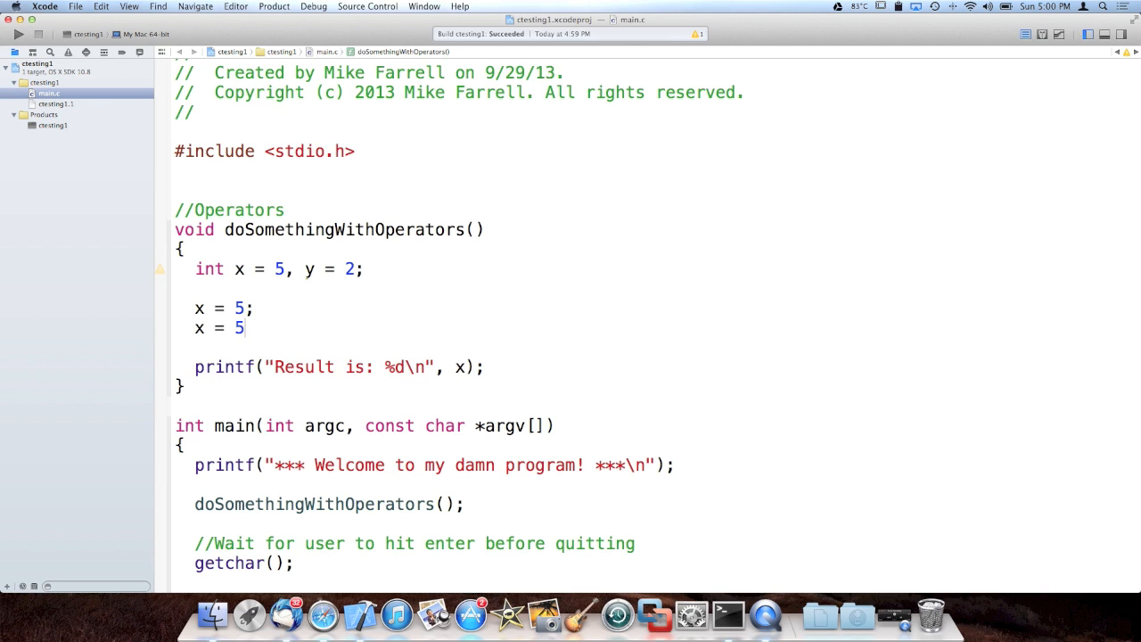
type("x +")
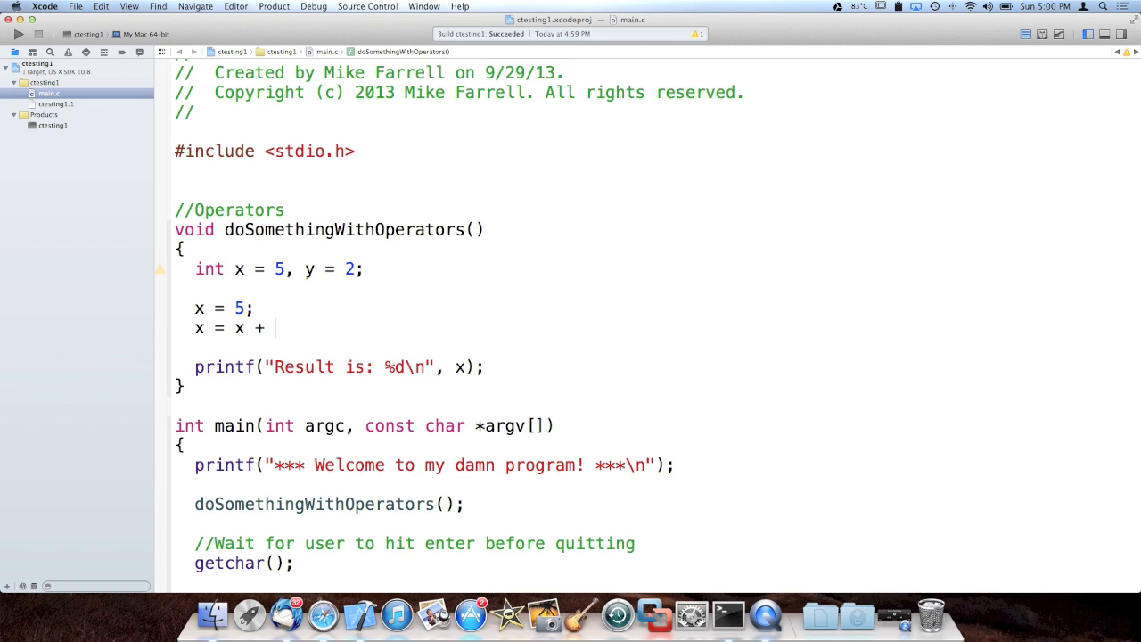
type("y;")
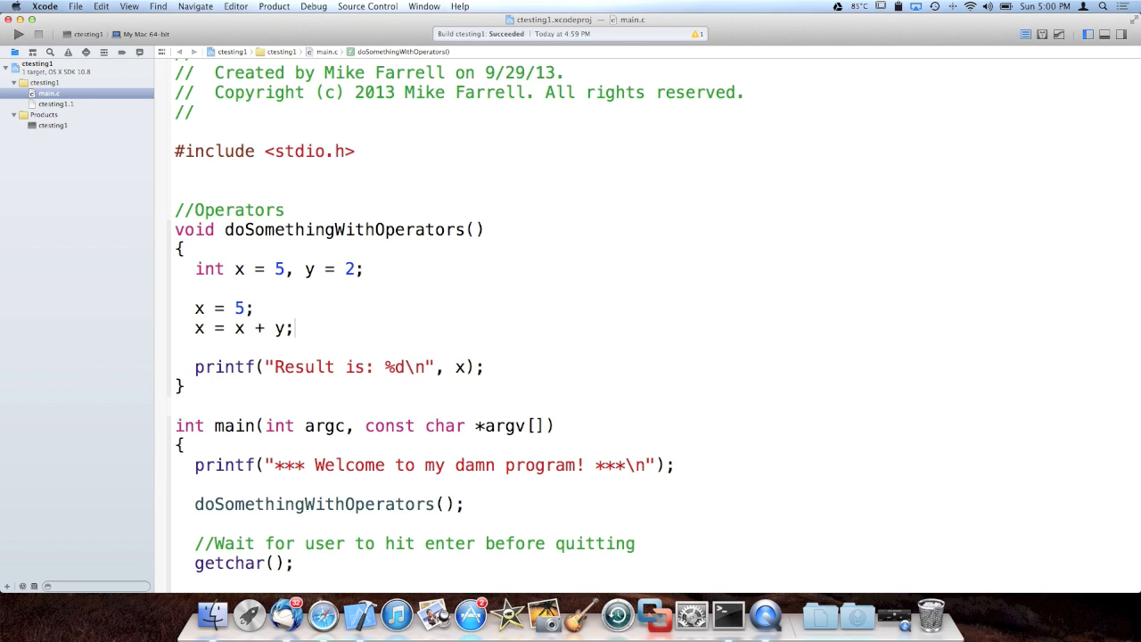
type("y = x - y;")
type("x =")
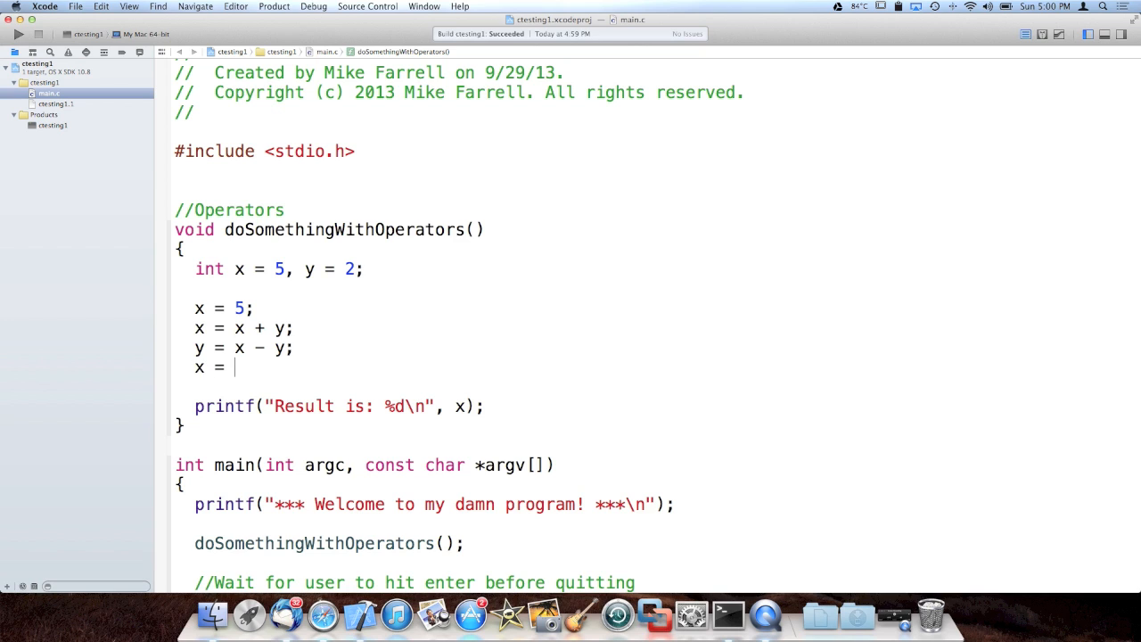
type("x * 5;")
type("y = x")
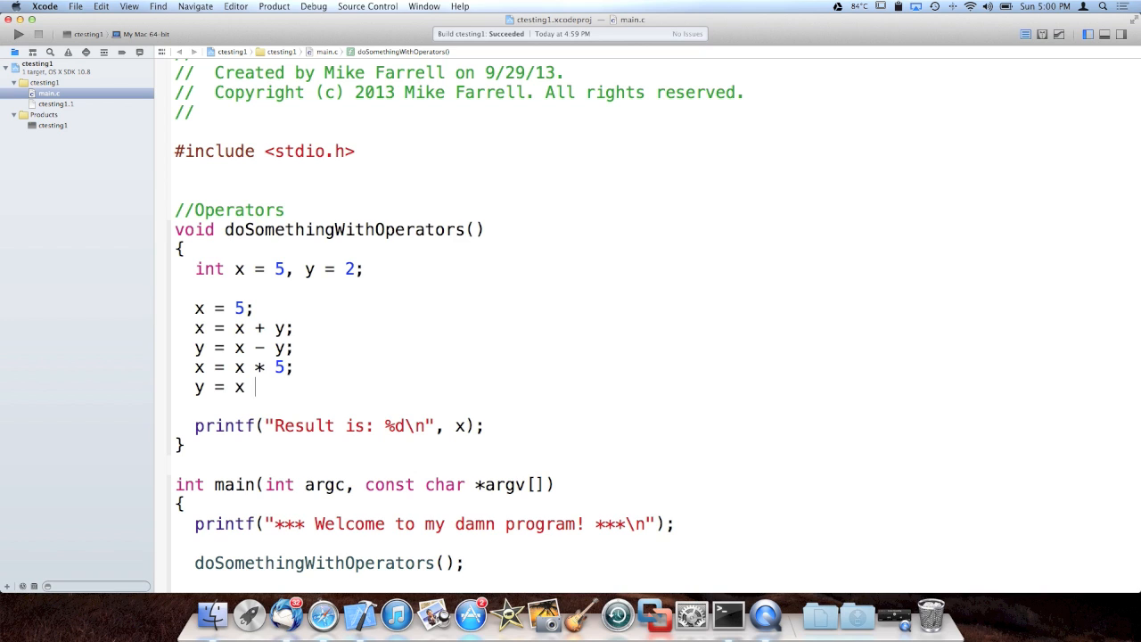
type("/ 5;")
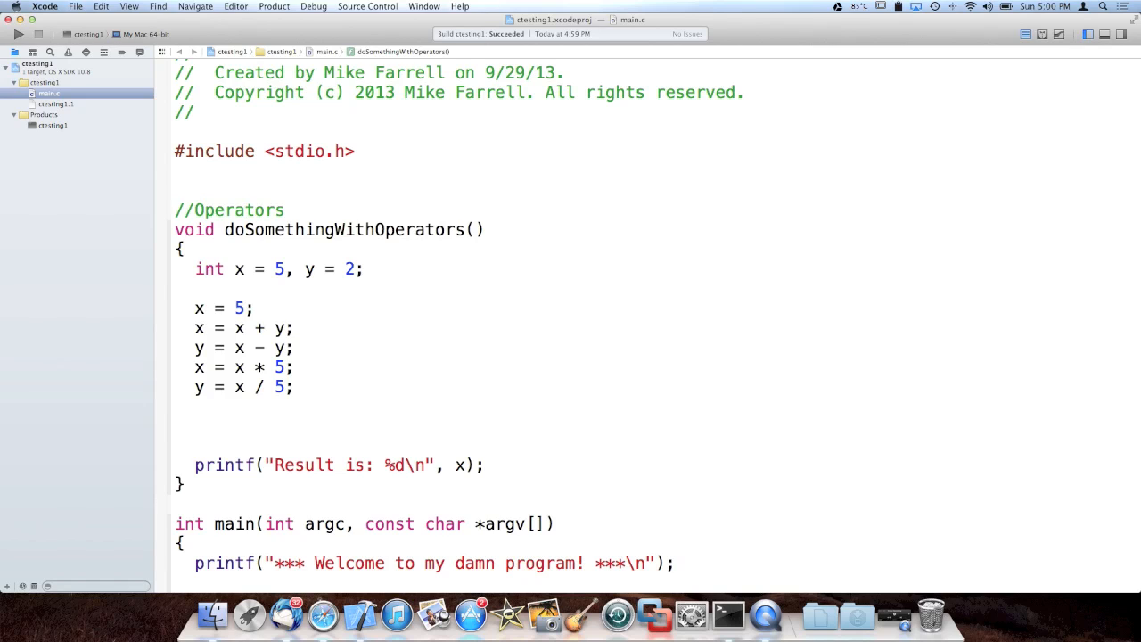
- Start the compound-assignment block below y = x / 5; with the x += line
left_click(196, 426)
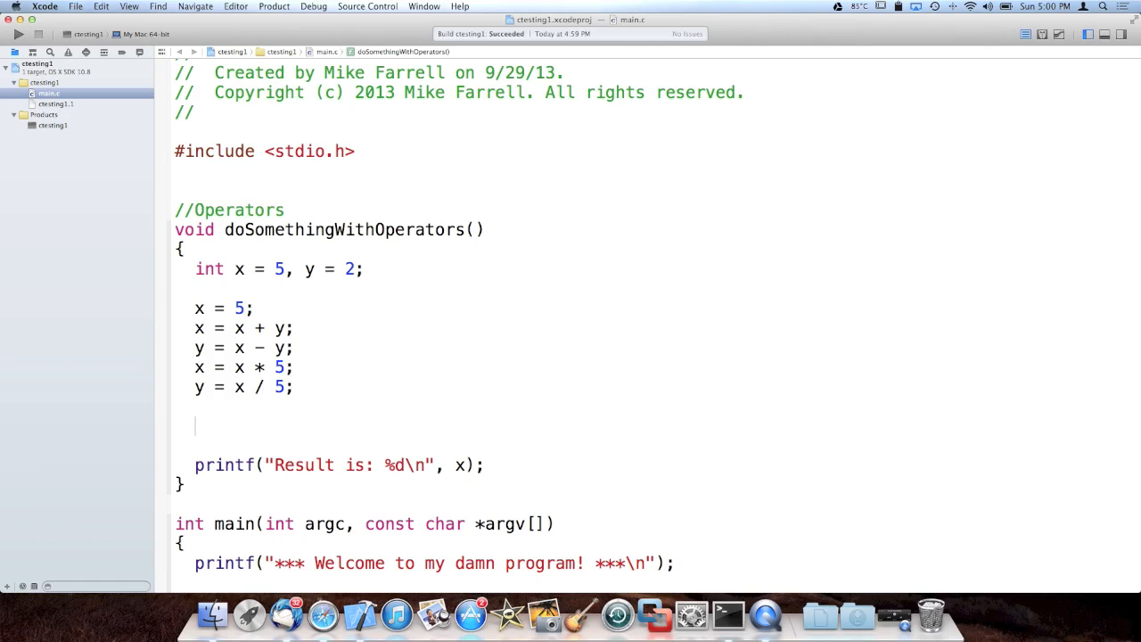
left_click_drag(196, 367, 294, 386)
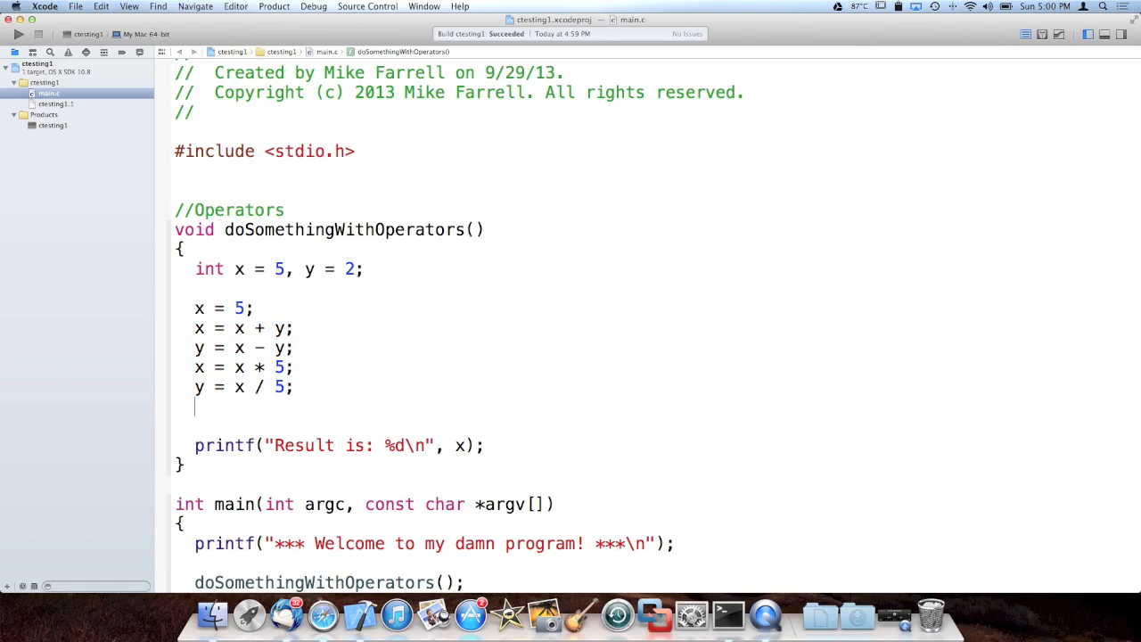
key("Return")
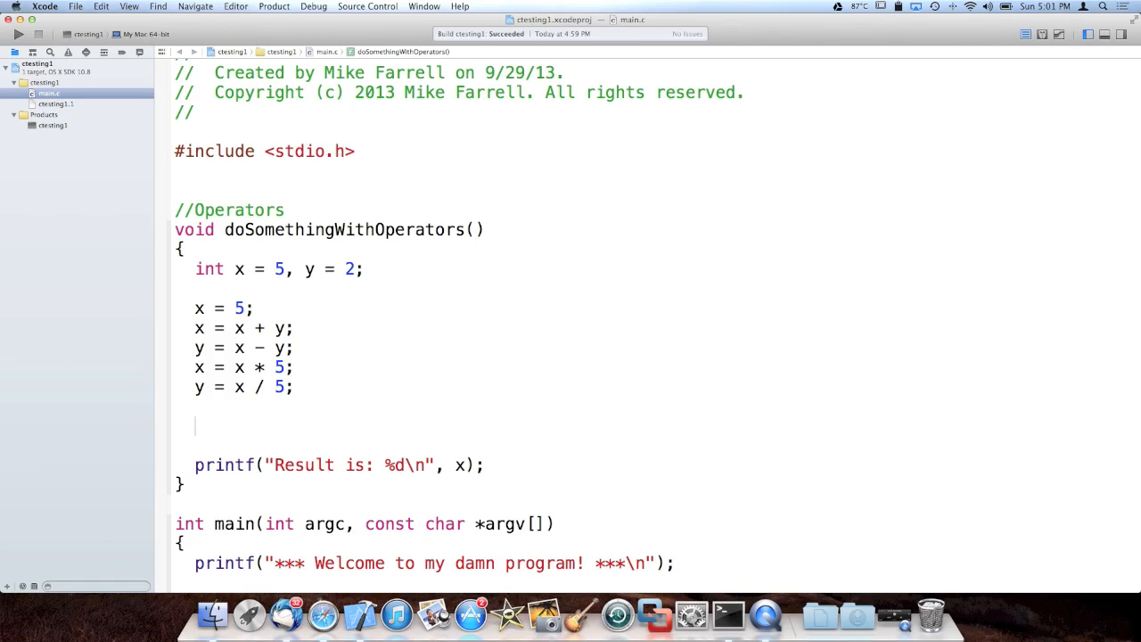
type("x")
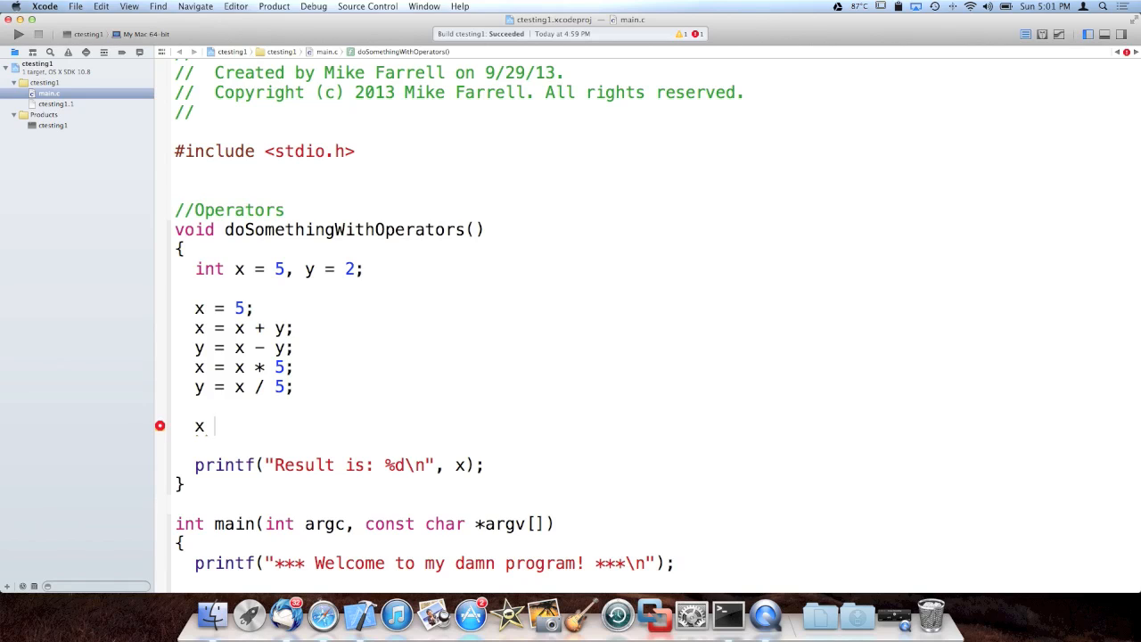
type("+=")
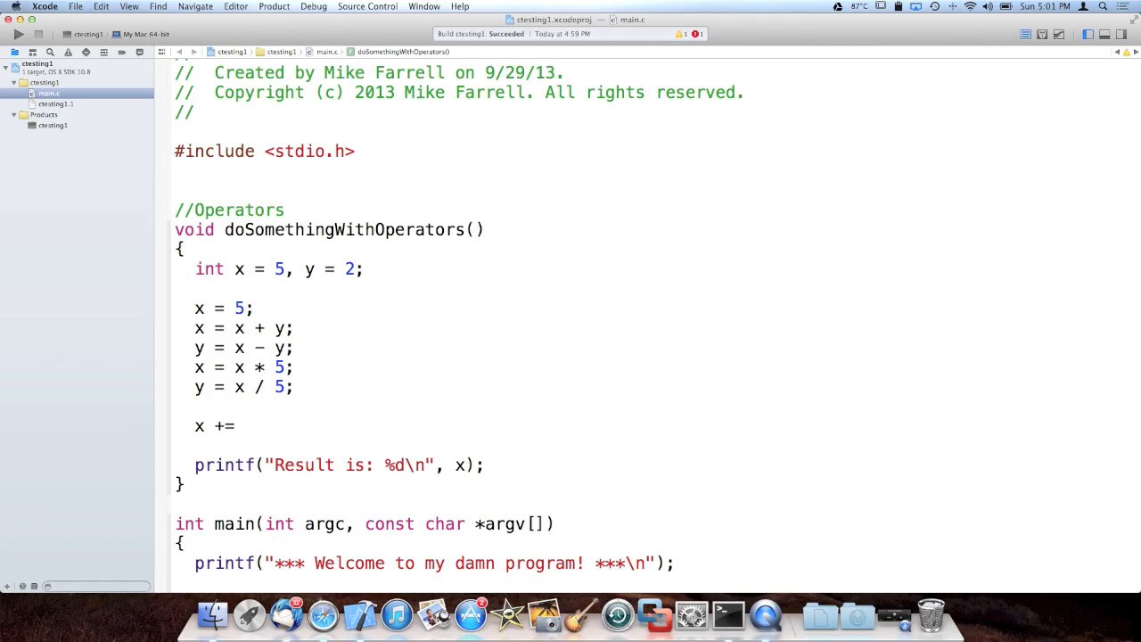
left_click(246, 425)
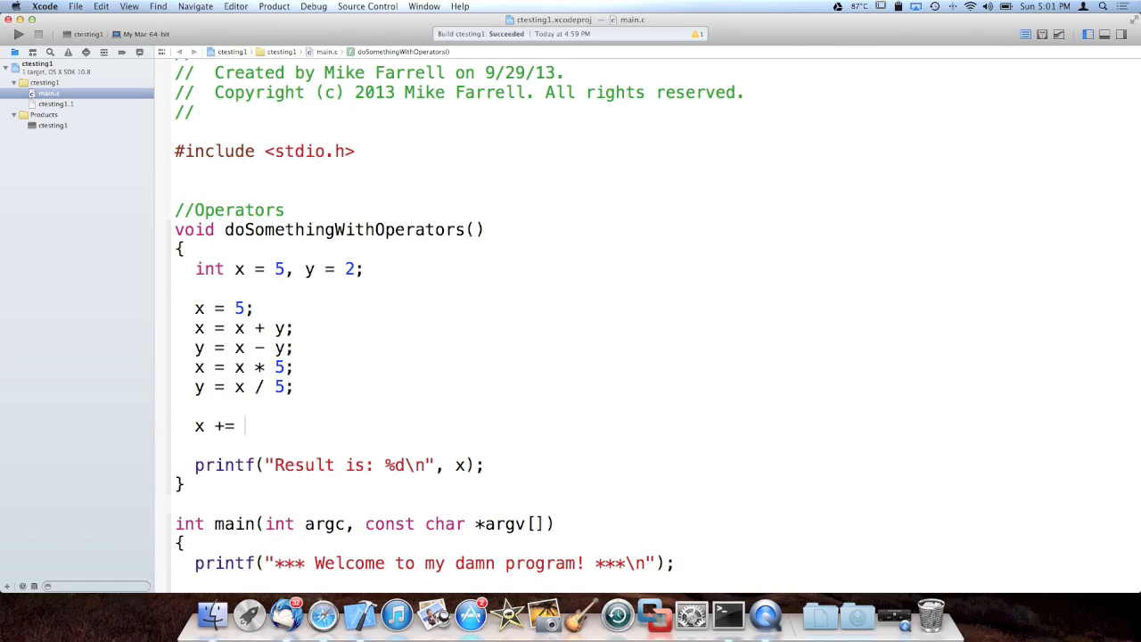
type("5;")
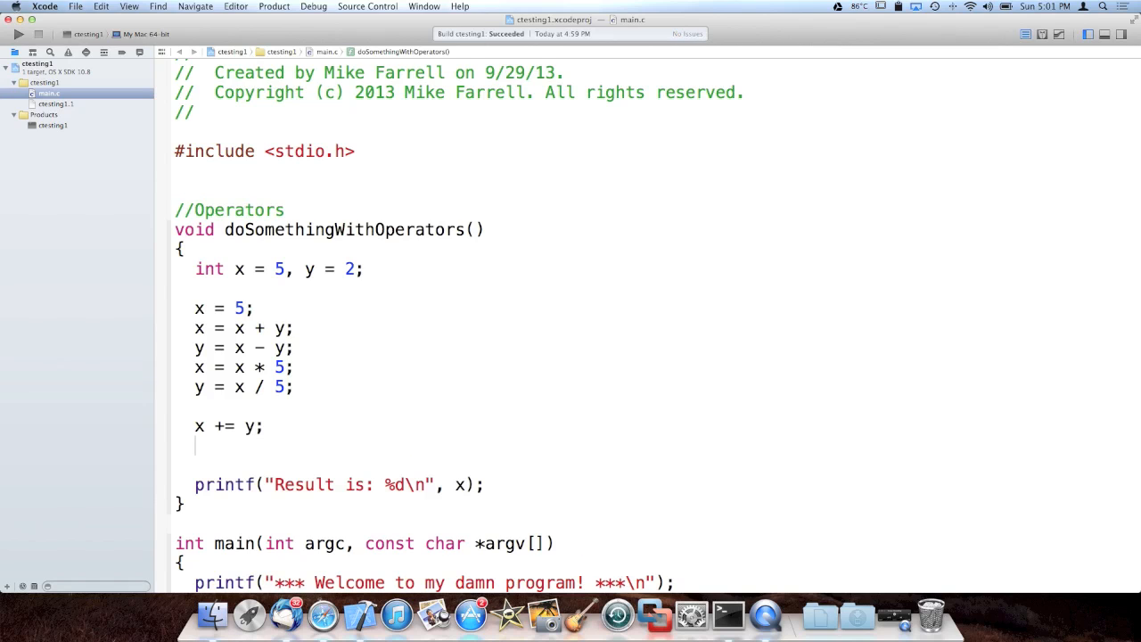
- Add x *= y;, x /= 5; and x -= y; lines and a blank line after them
type("x *=")
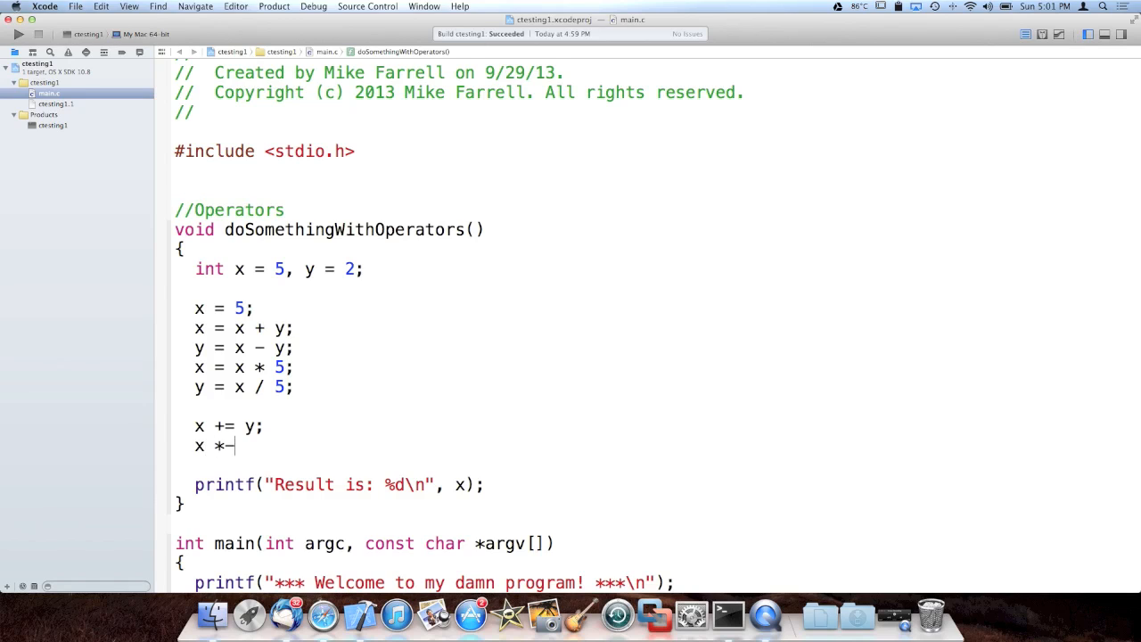
type("= y;")
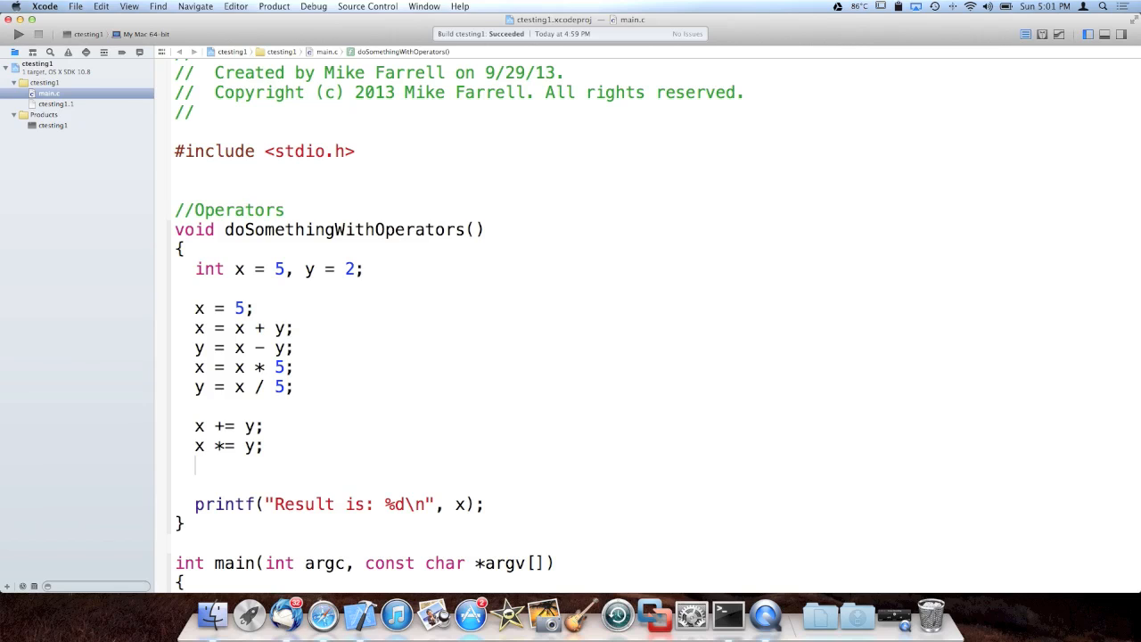
type("x /= 5;")
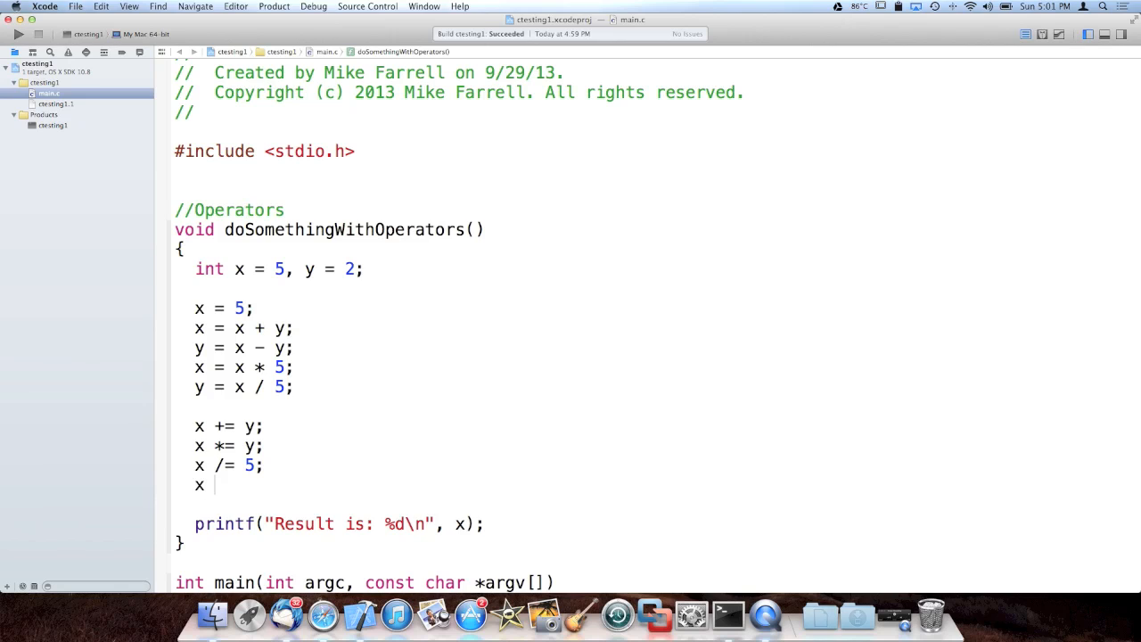
type("-= y;")
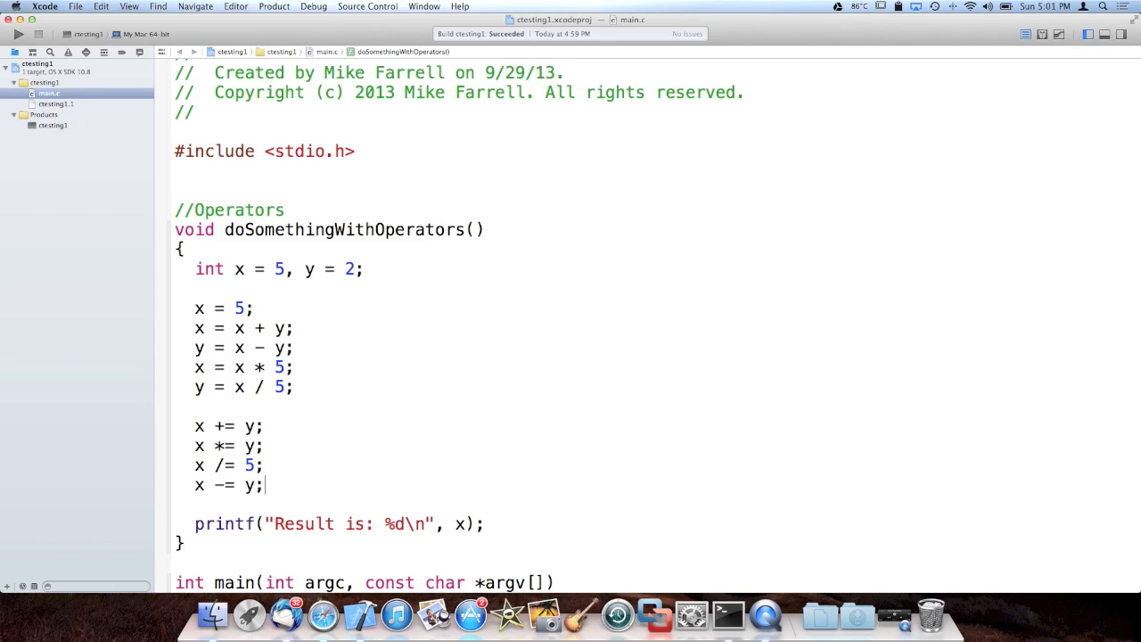
key("Return")
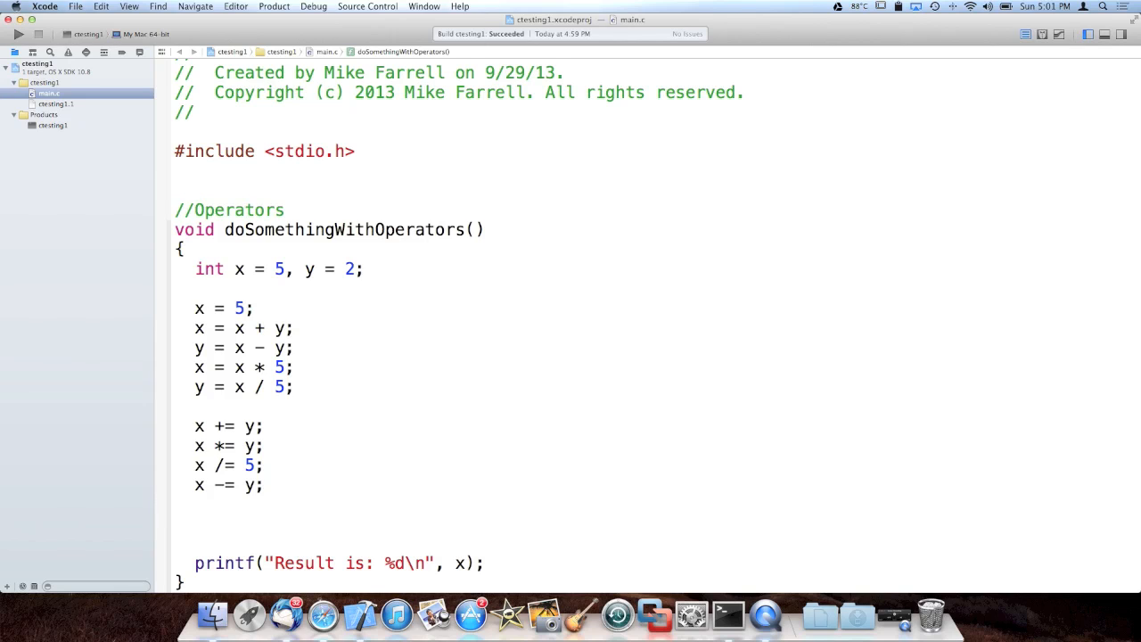
- Write the increment/decrement lines x = x + 1;, x += 1;, x++;, x = x - 1; and x--;
type("x = x +")
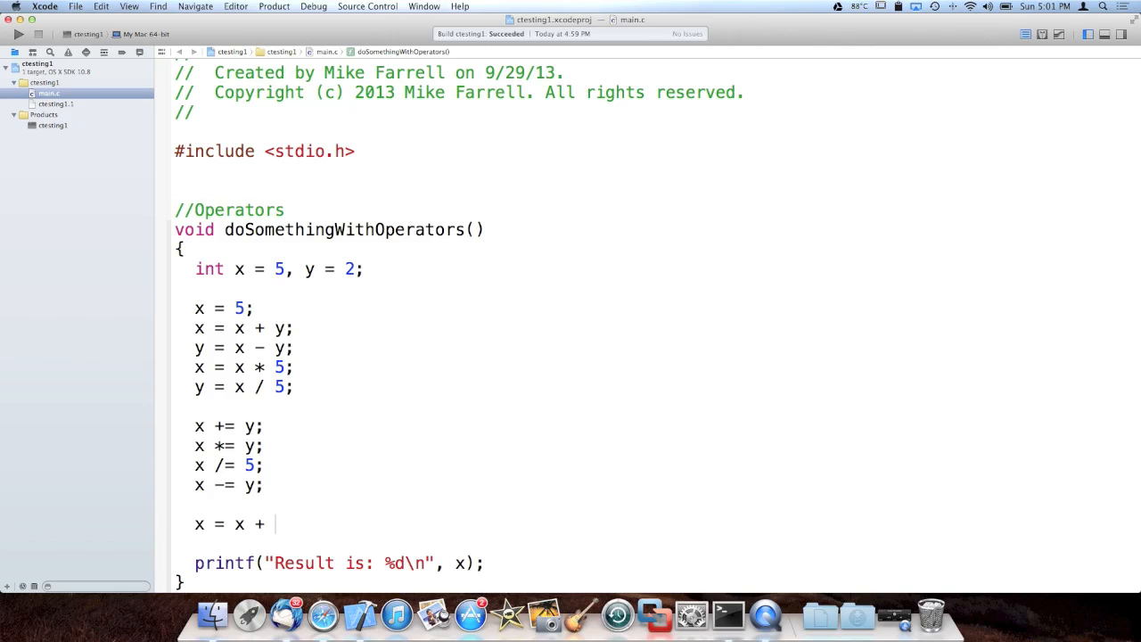
type("1;")
type("x += 1;")
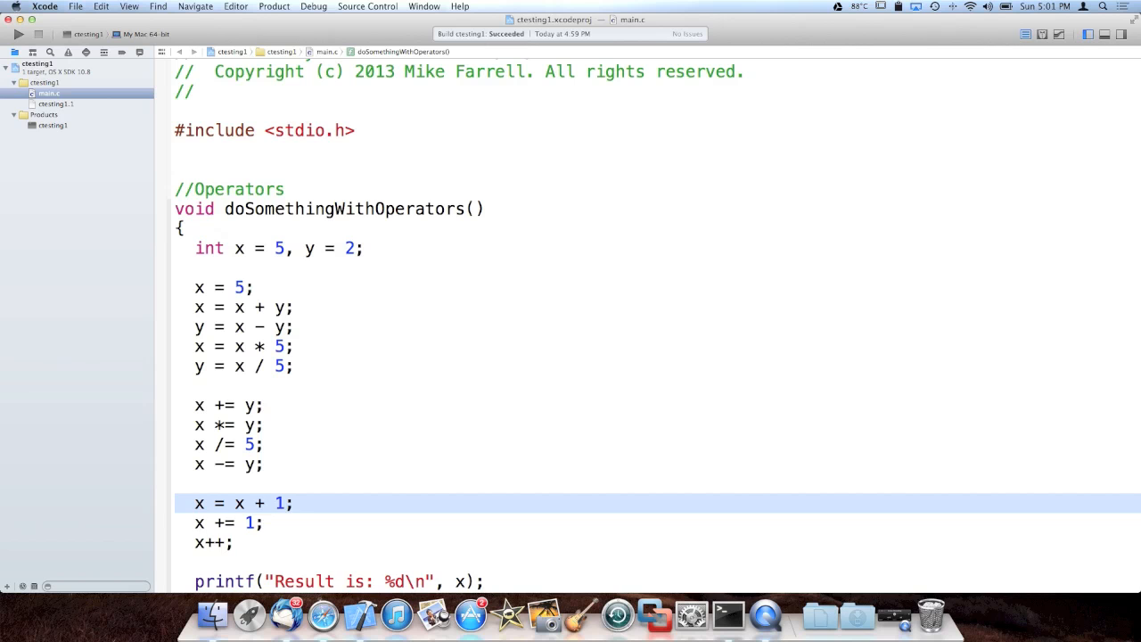
type("x = x -")
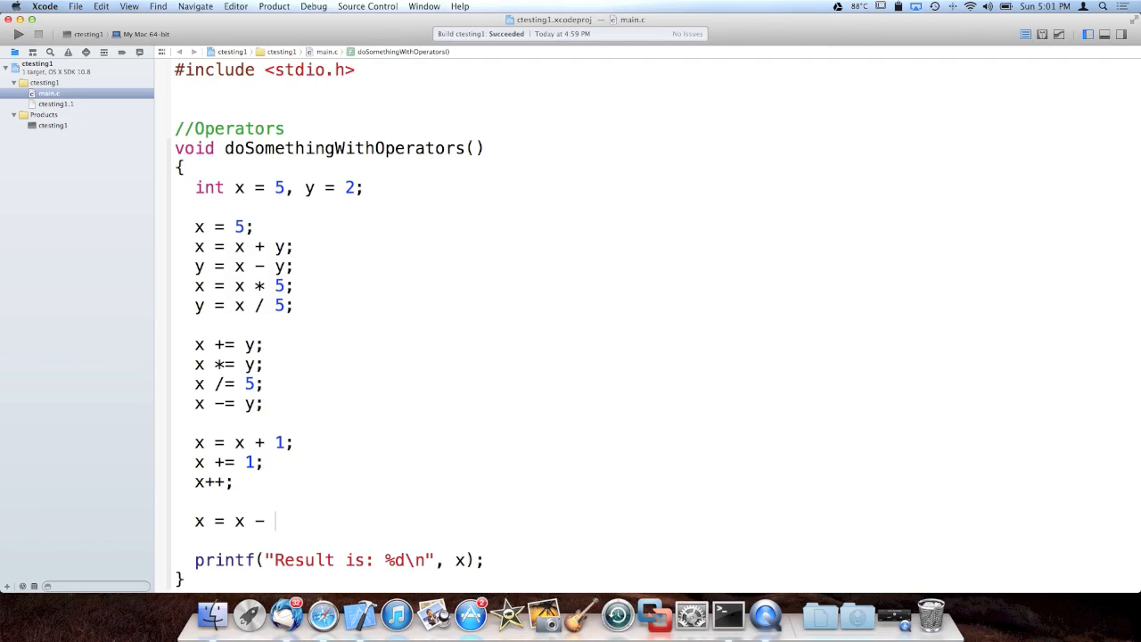
type("1;")
type("x--;")
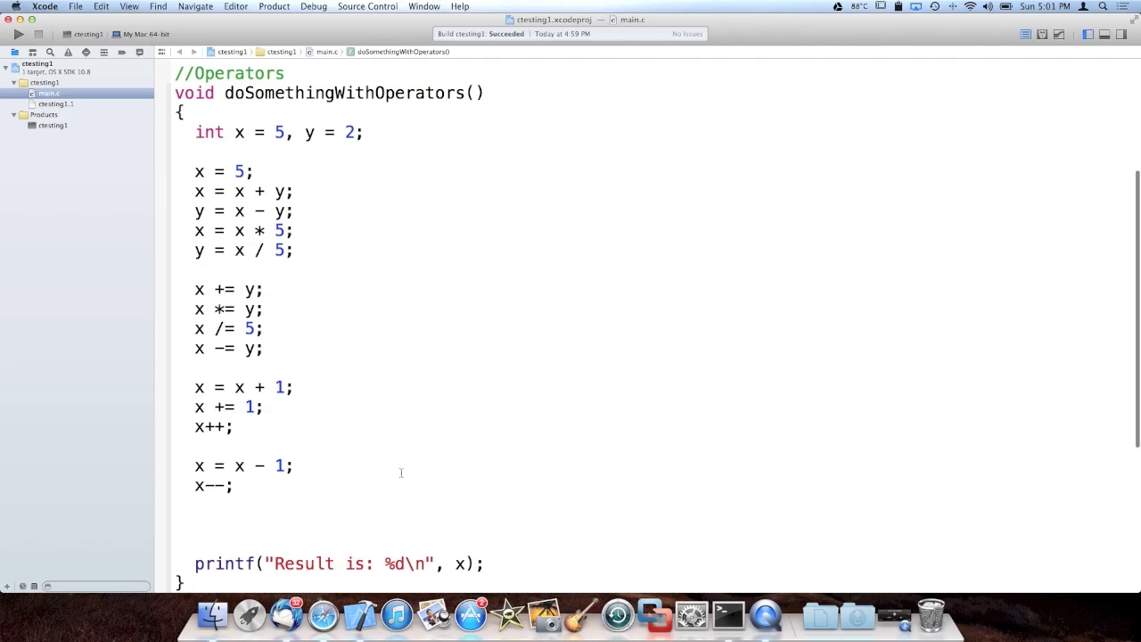
left_click(214, 426)
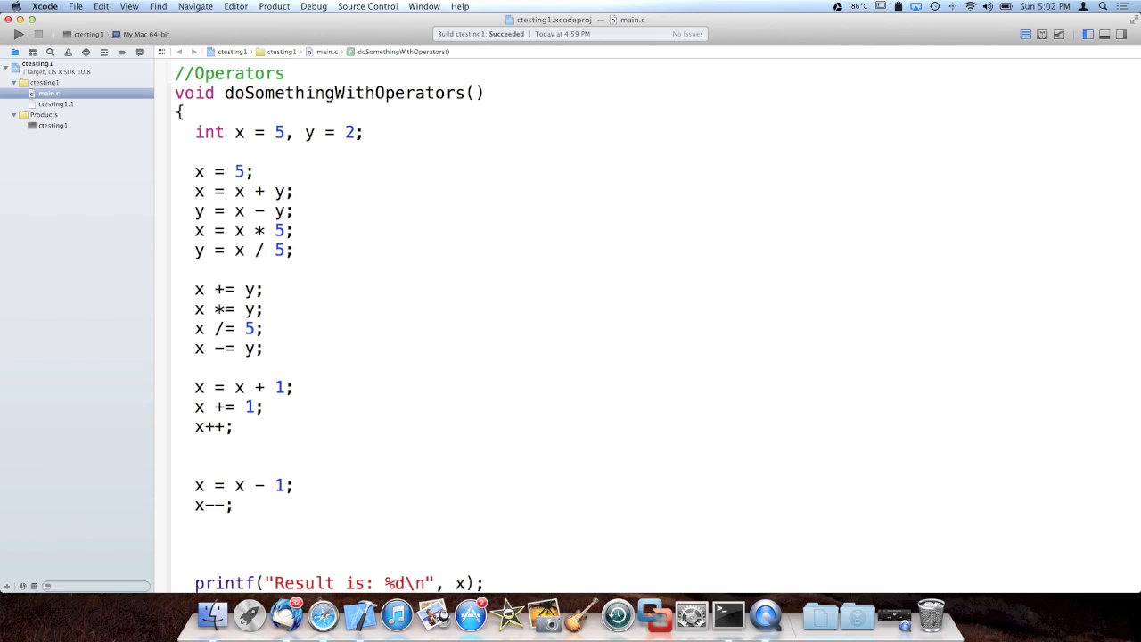
- Turn the increments into int z = x++; and z = ++x; lines
type("++x;")
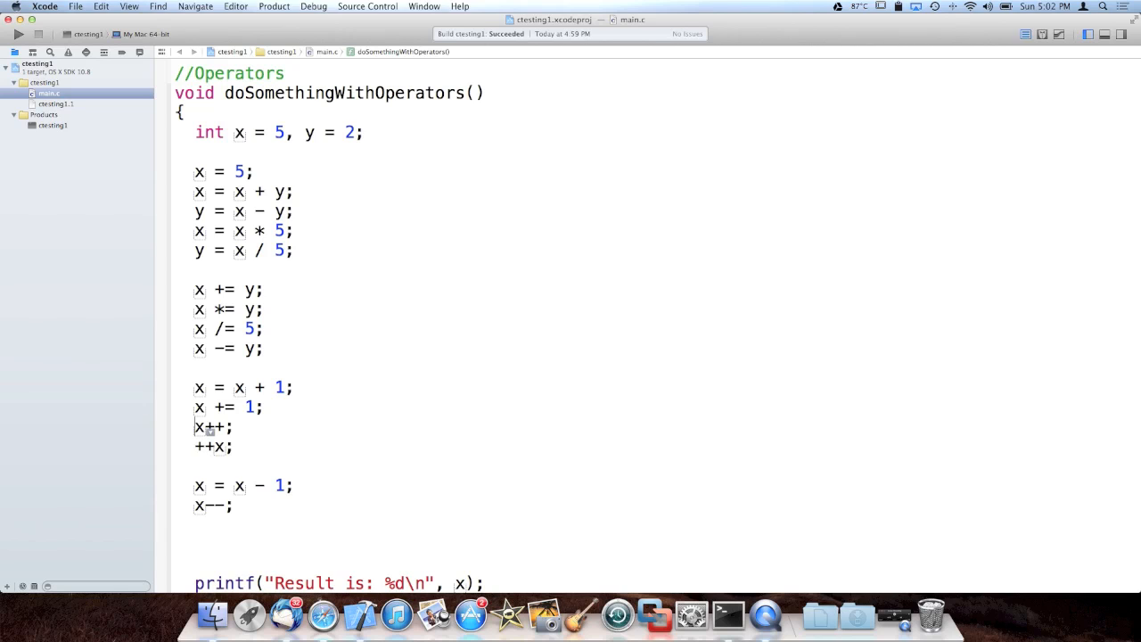
type("int z")
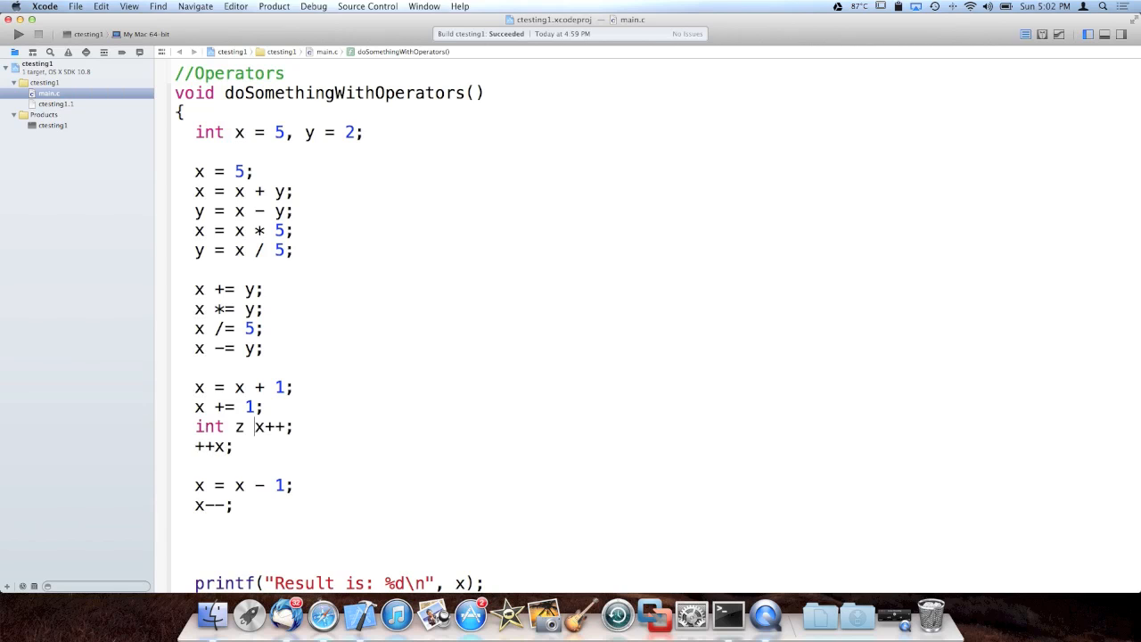
type("=")
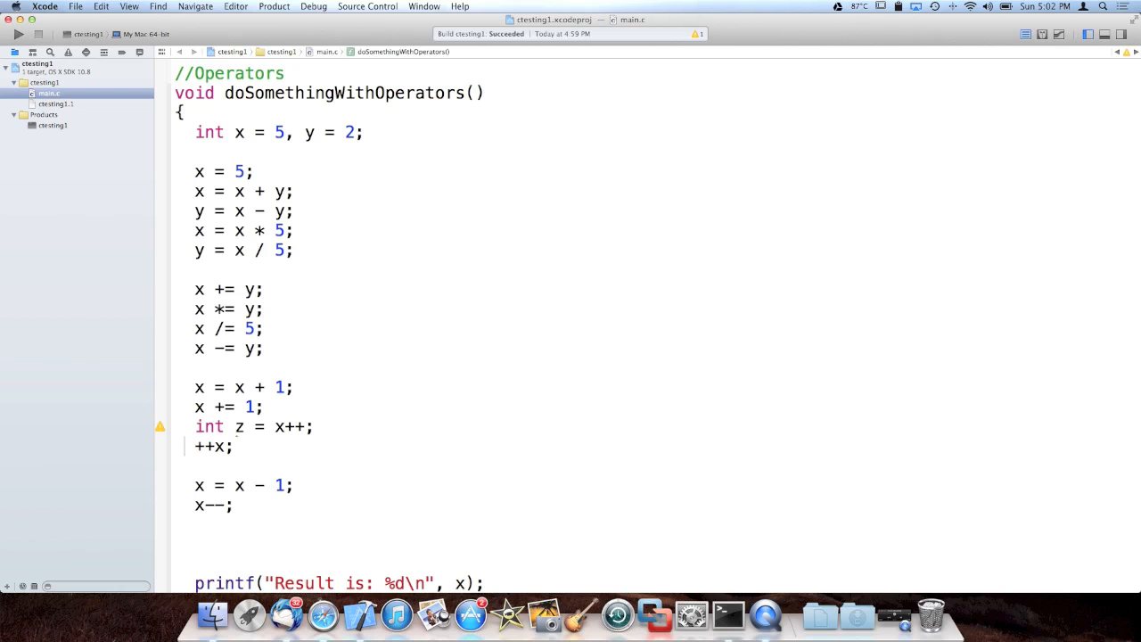
type("z =")
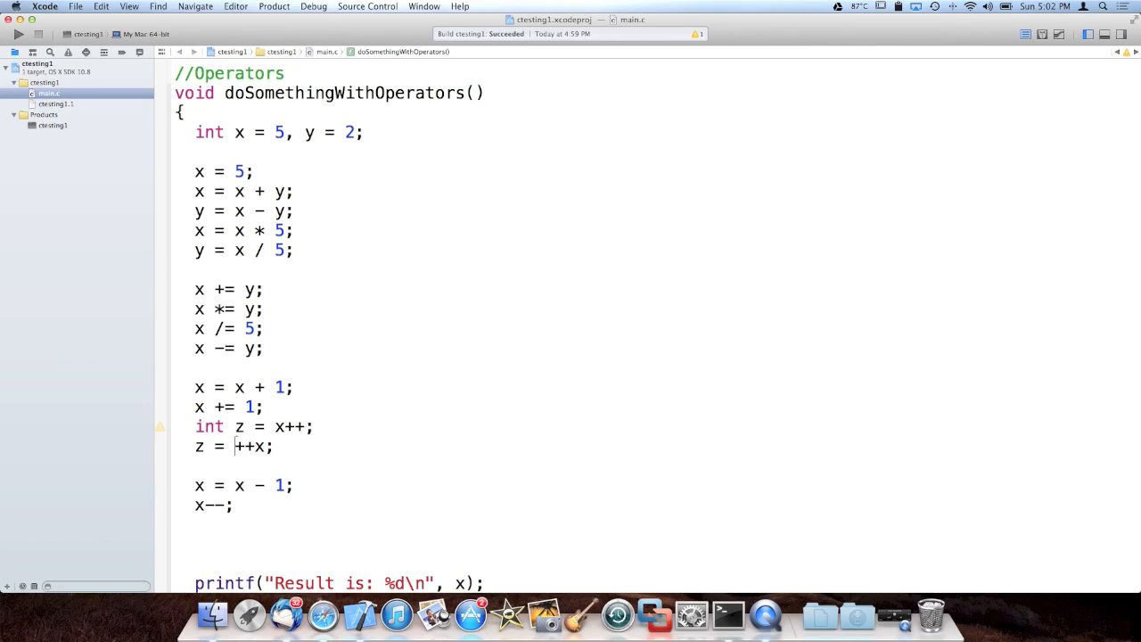
double_click(289, 426)
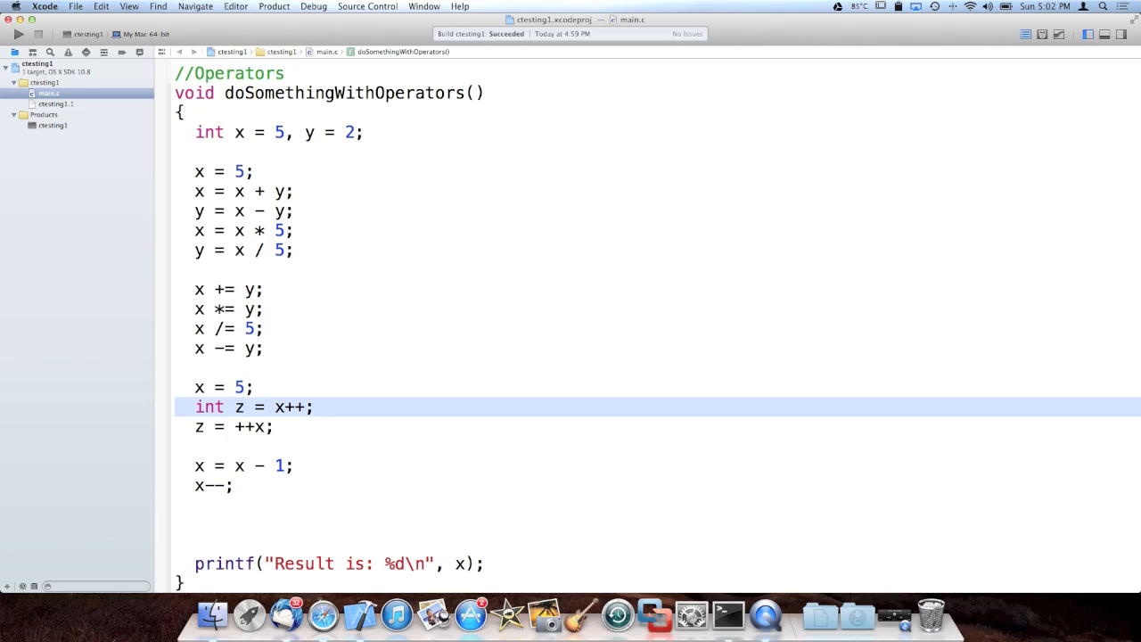
- Reset x = 5; before the postfix int z = x++; and before the prefix z = ++x;
left_click(276, 407)
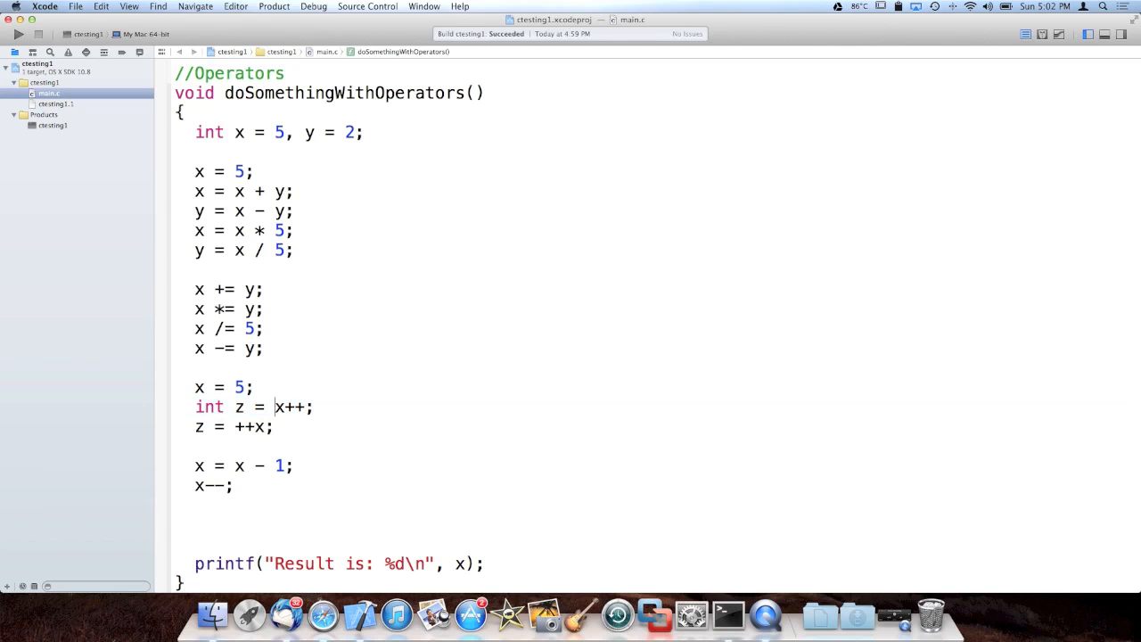
double_click(292, 407)
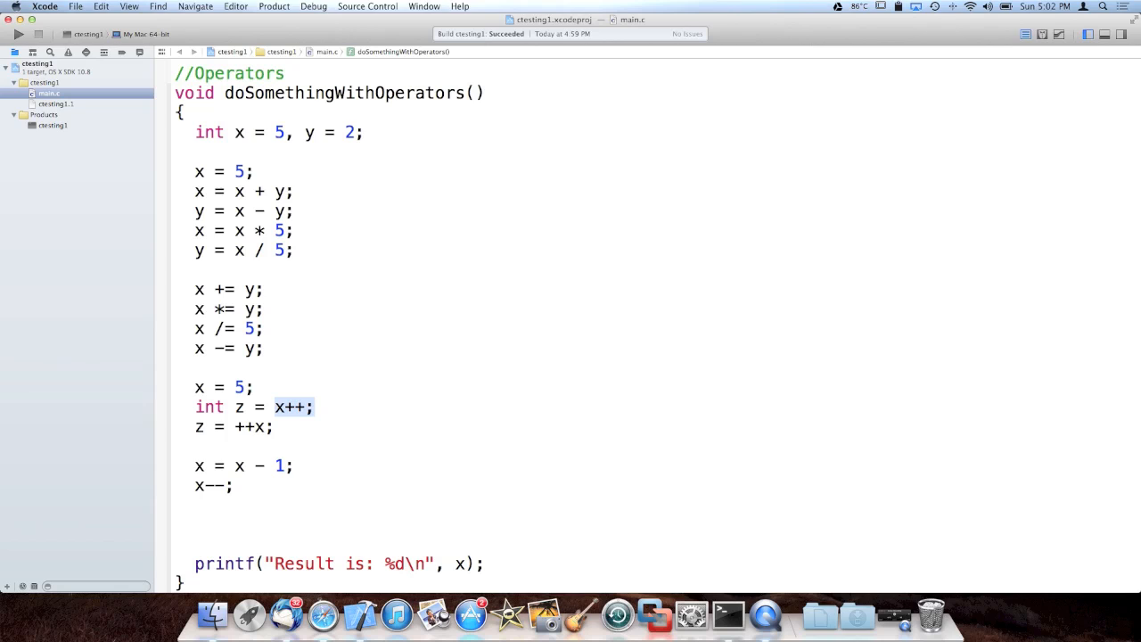
left_click(257, 406)
type("x =")
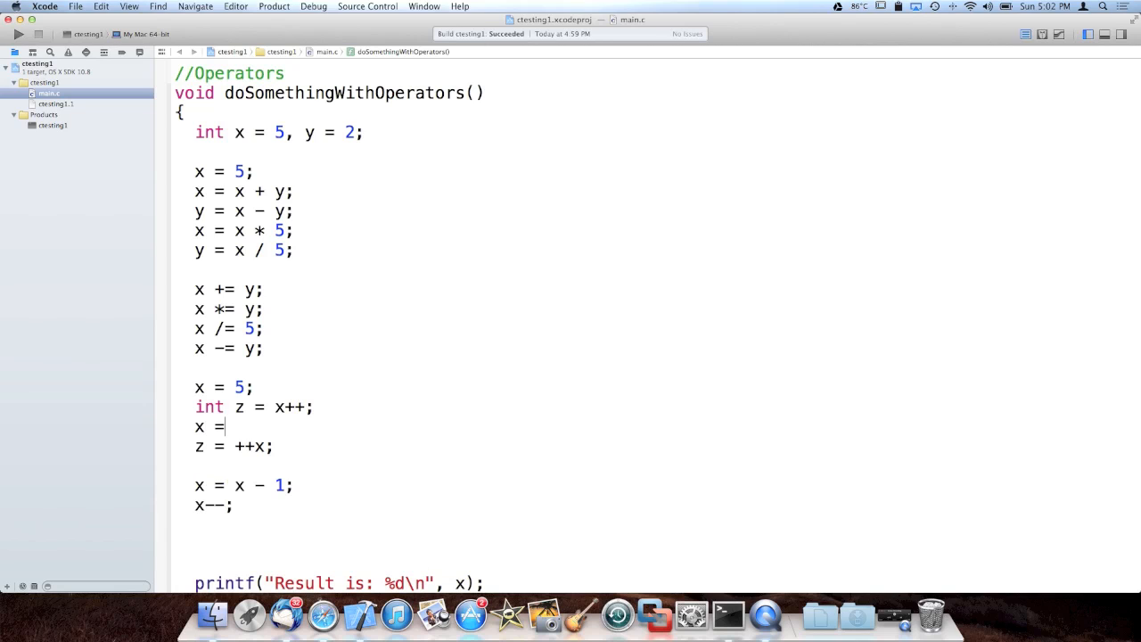
type("5;")
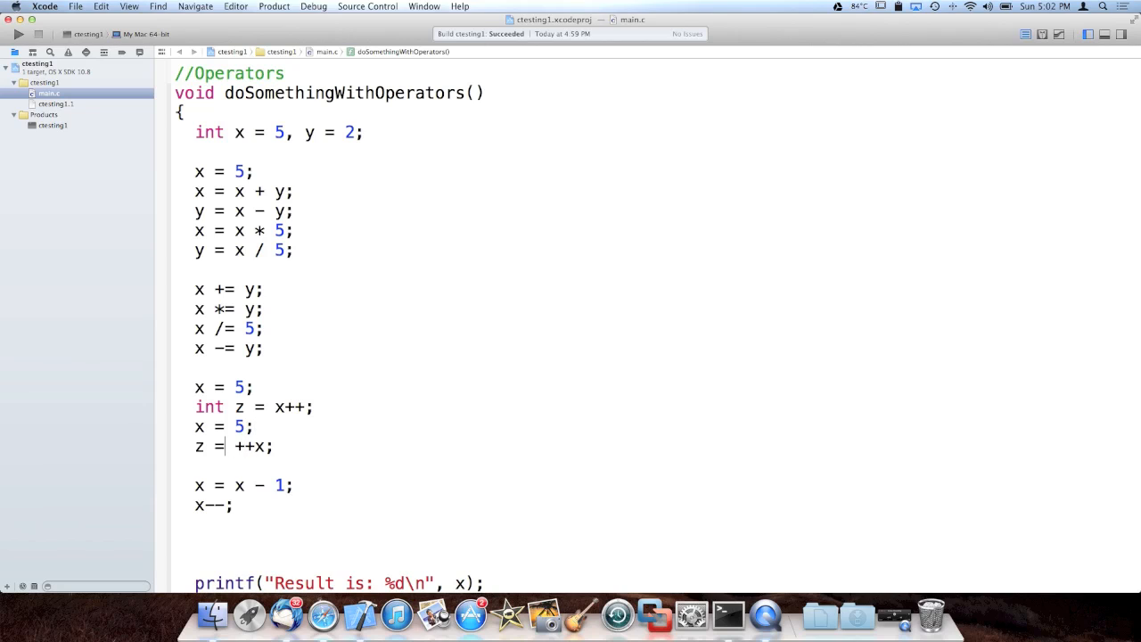
double_click(253, 446)
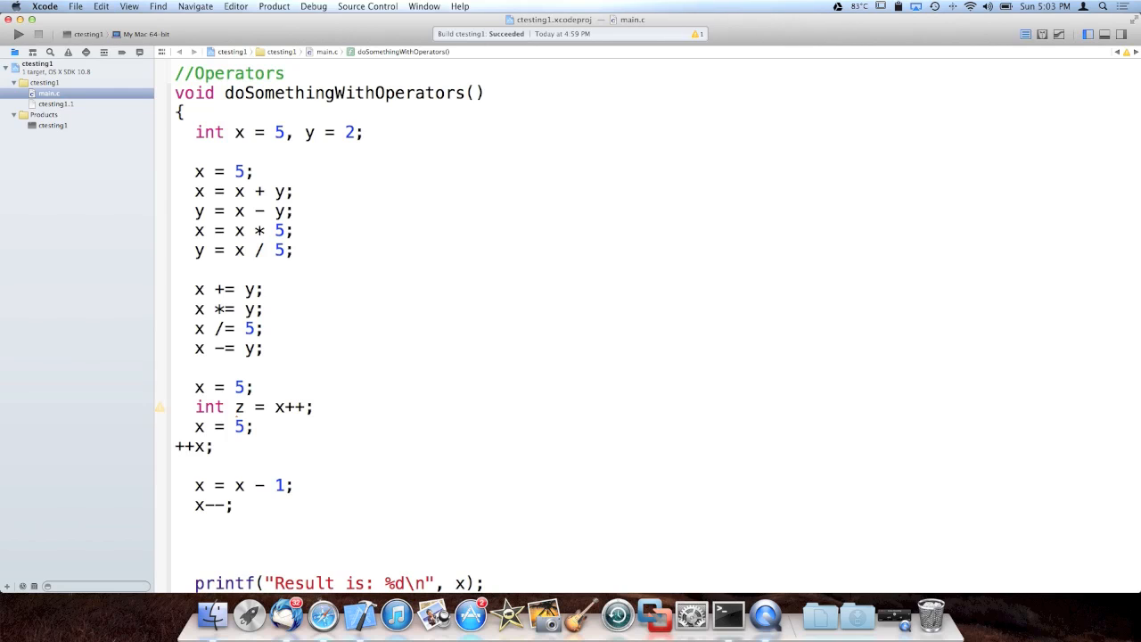
type("z =")
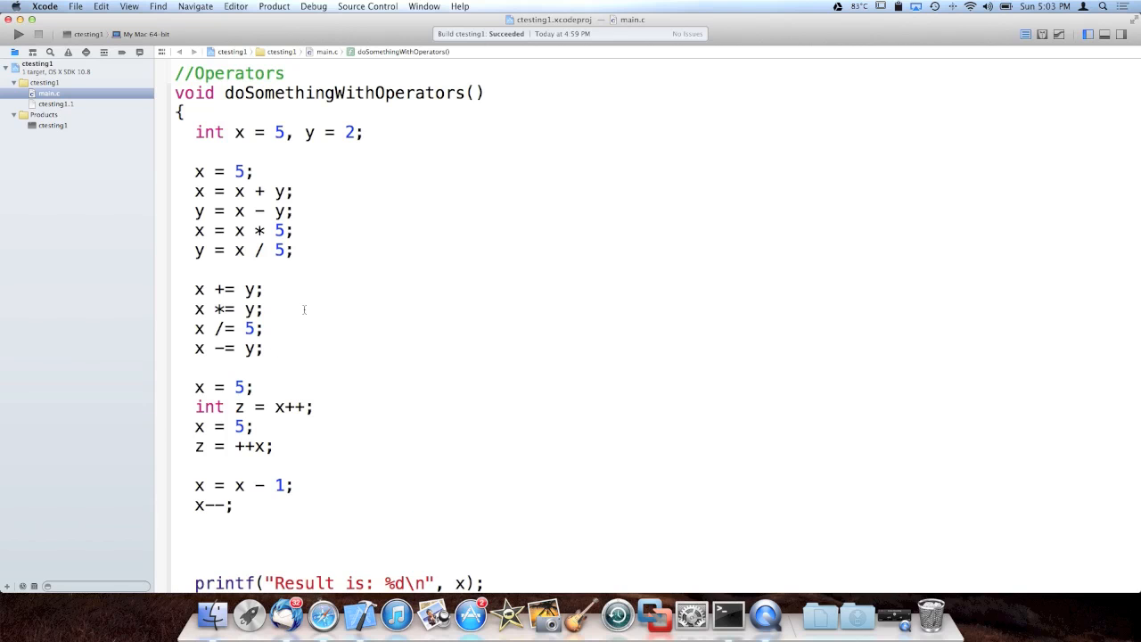
- Add a //? : placeholder comment line above the printf
scroll("down", 3)
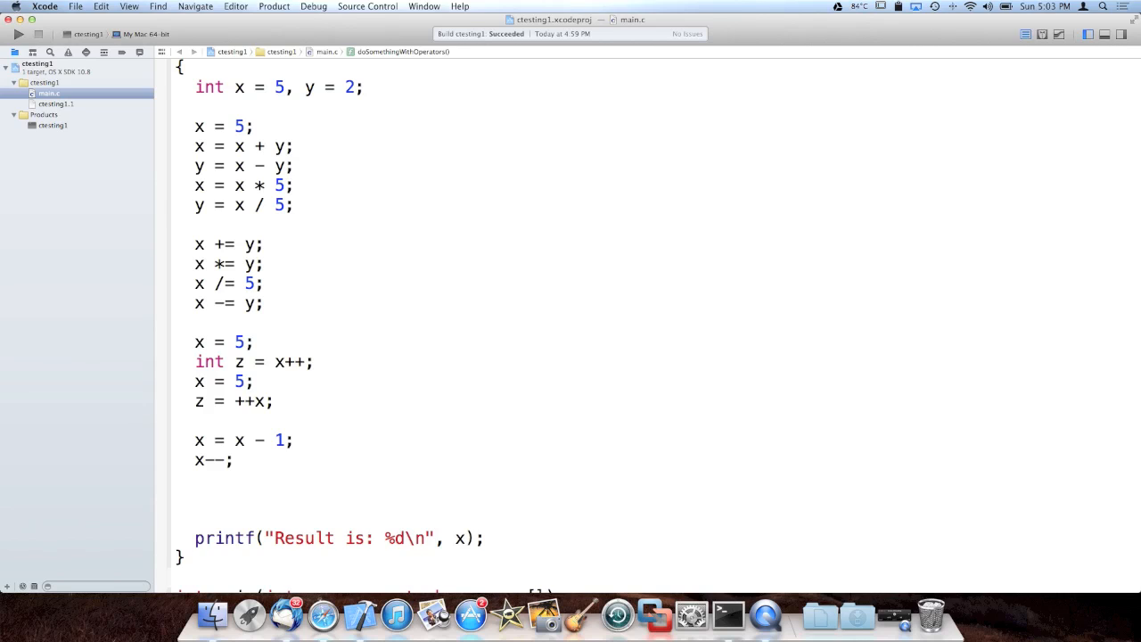
type("//? :")
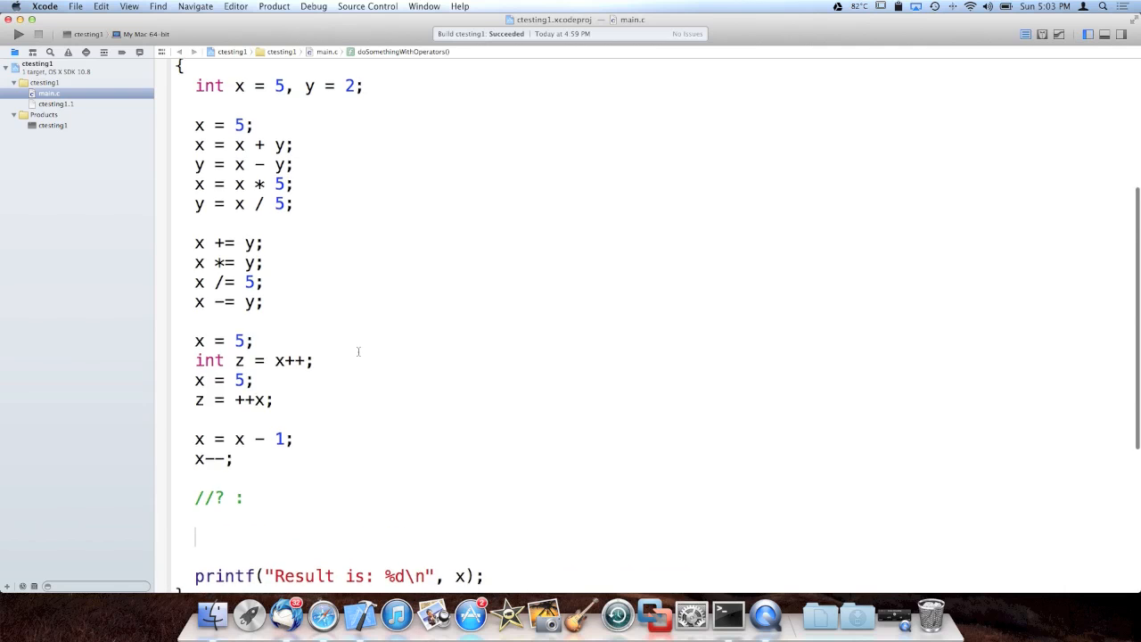
scroll("down", 3)
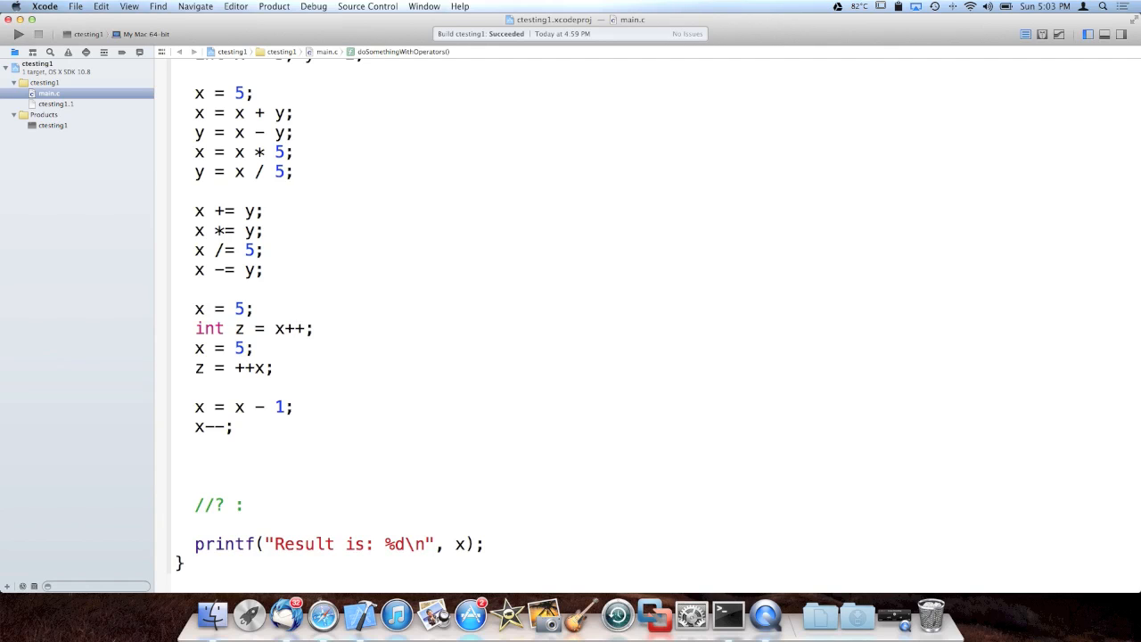
- Write x = 0; (tried as 1) followed by the logical-not x = !x;
type("itn")
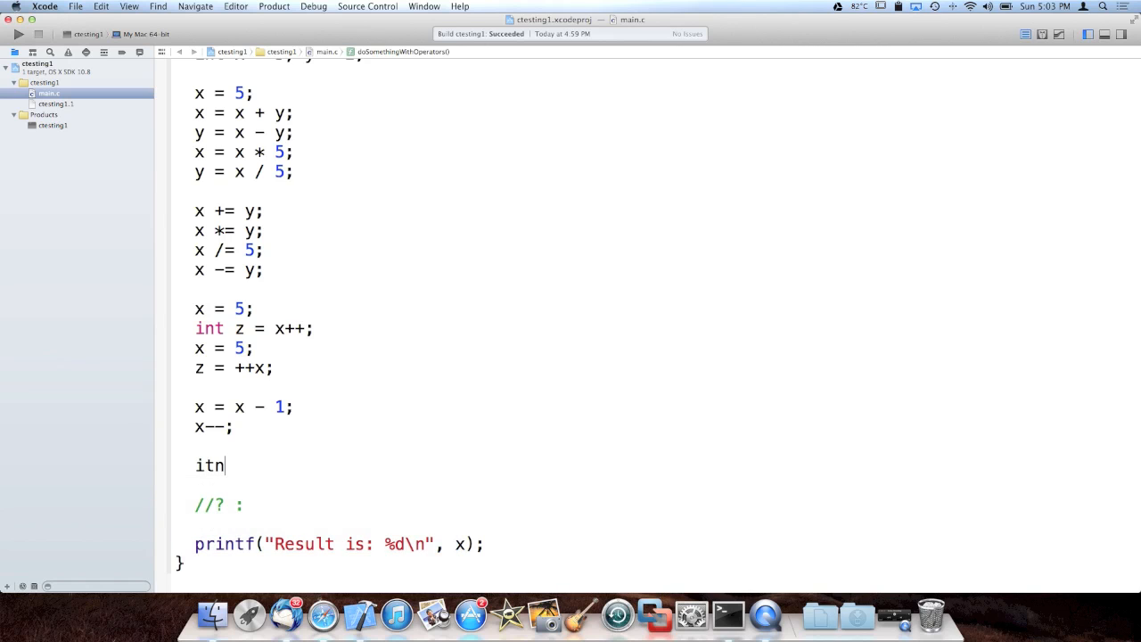
key("Backspace")
type("x")
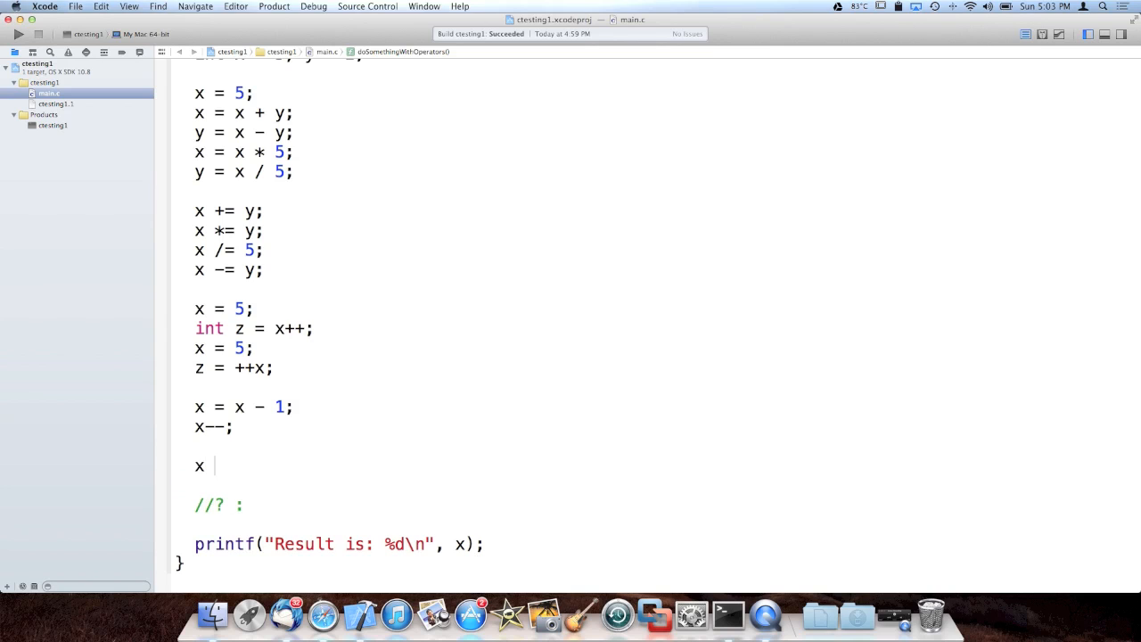
type("= 0;")
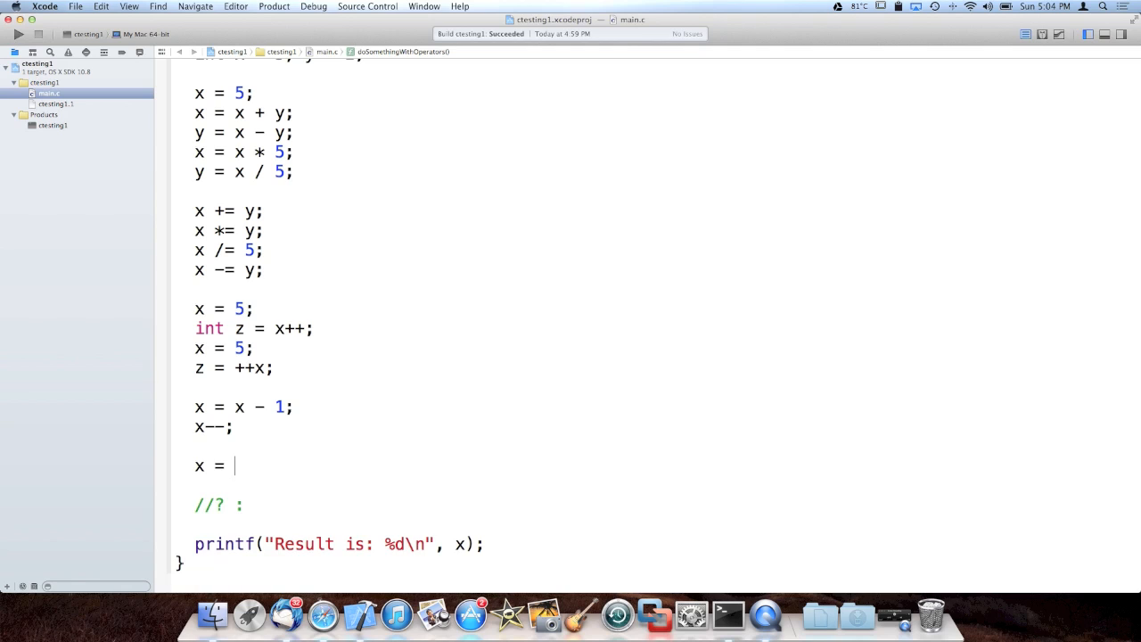
type("1")
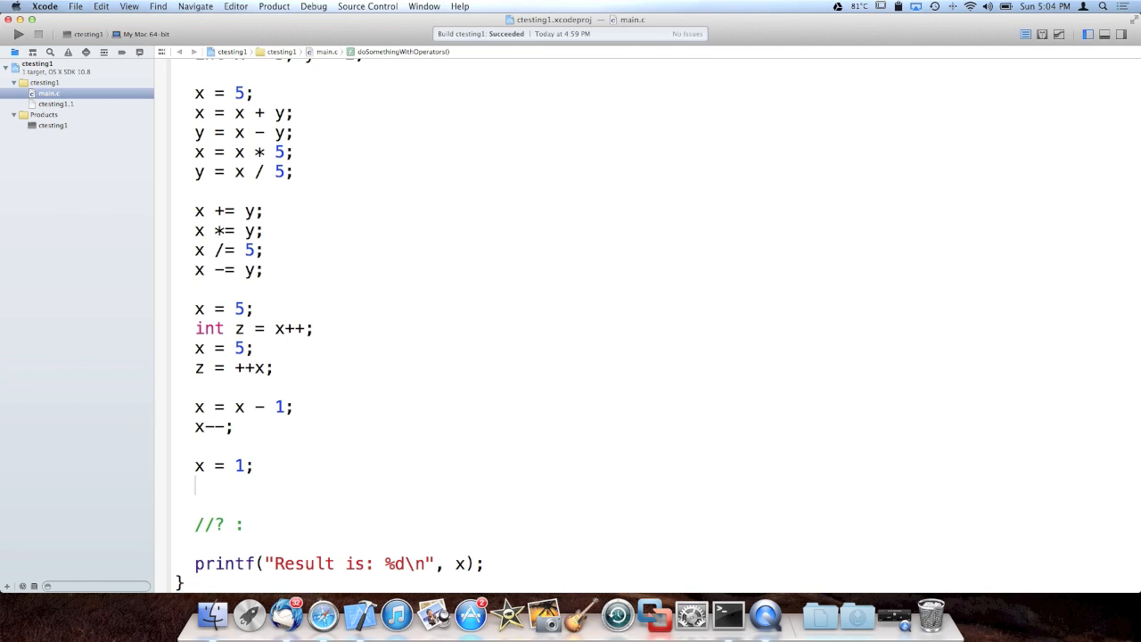
type("x =")
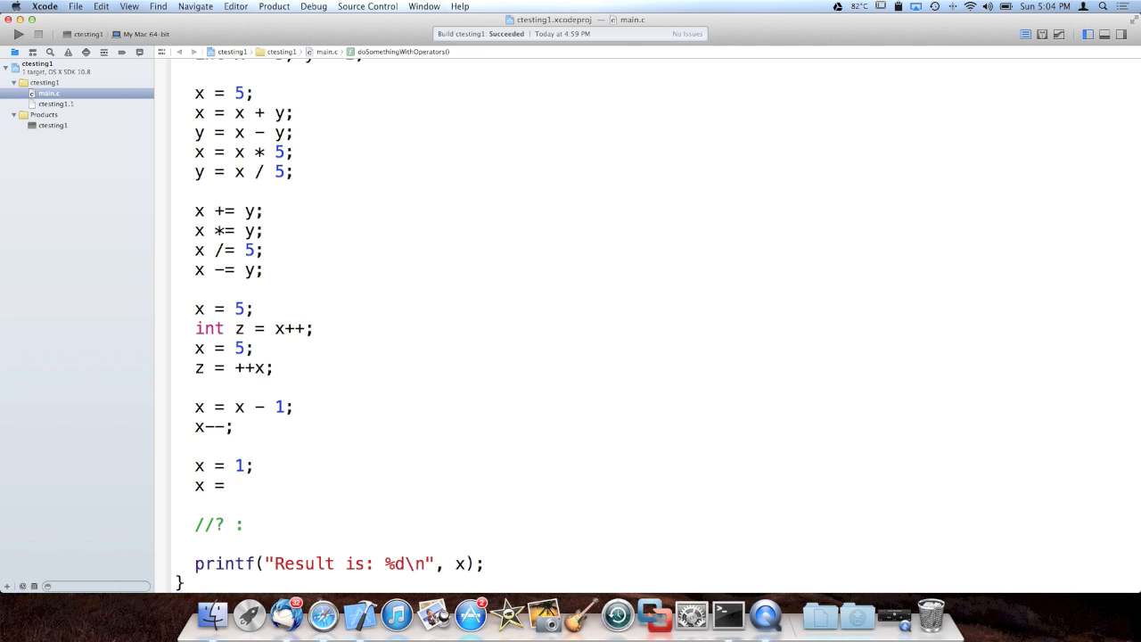
type("!x;")
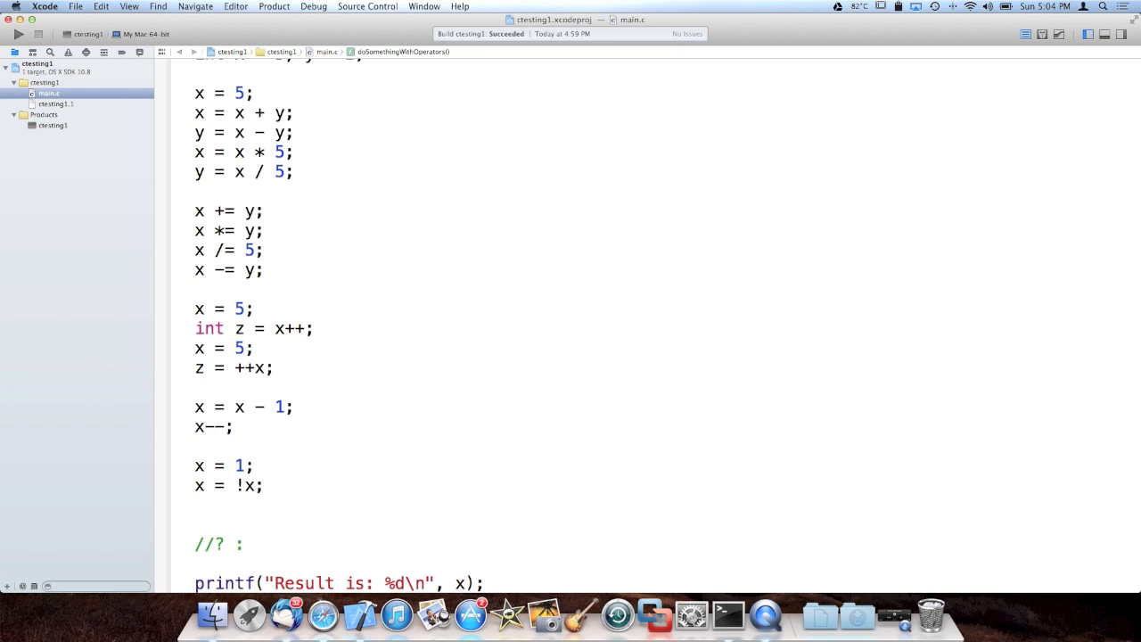
- Add printf("x is %d\n", x); to print the negated value
type("printf(")
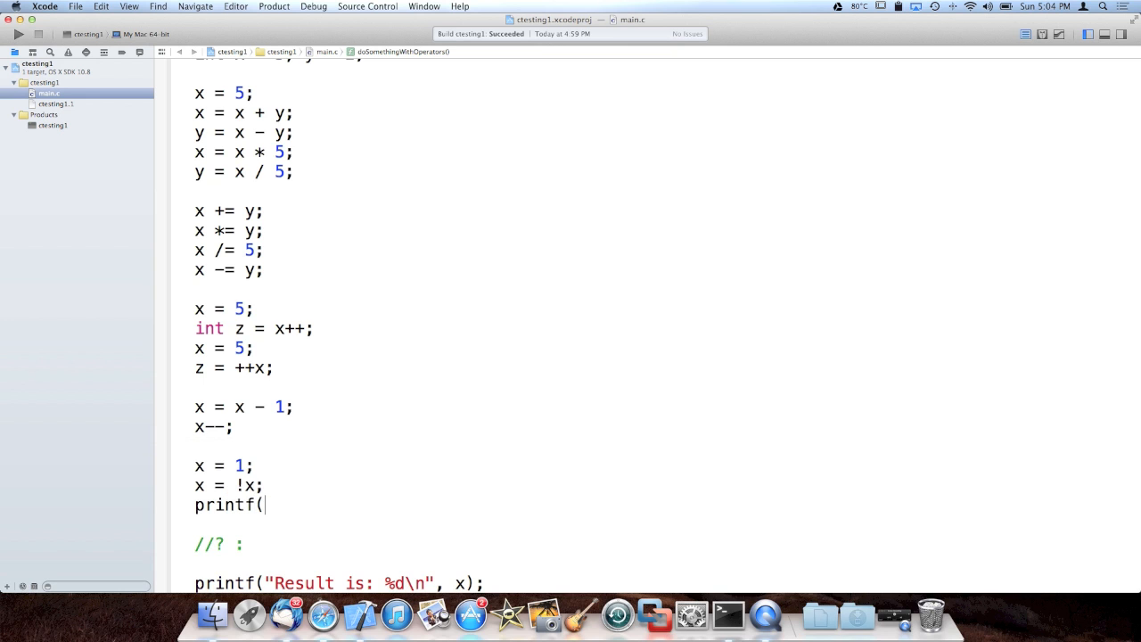
type("\"%d\", x);")
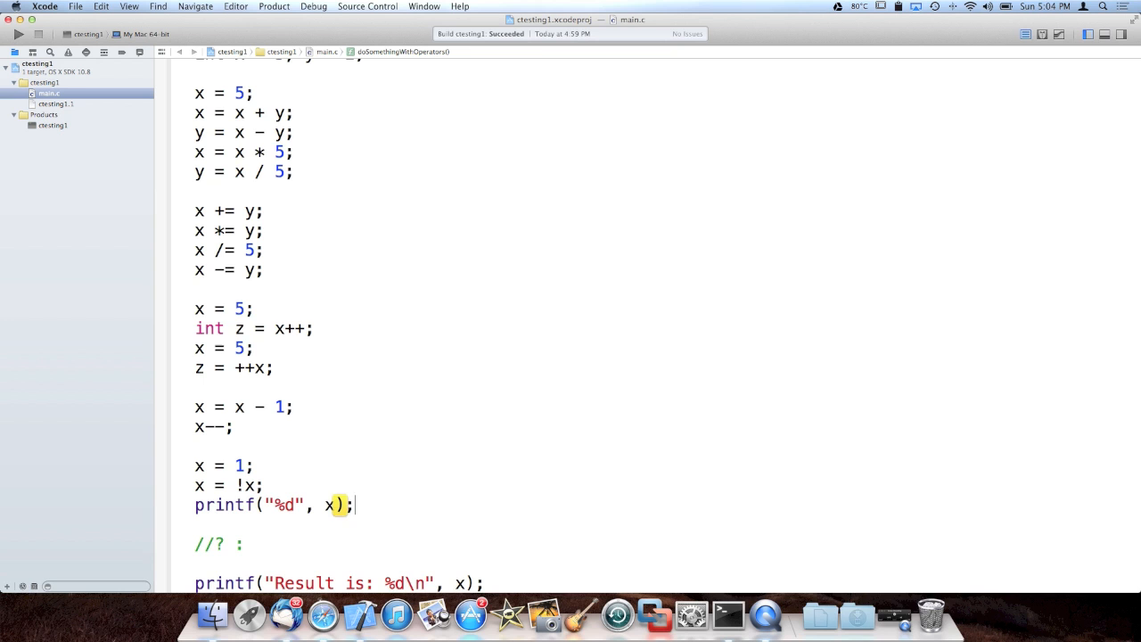
left_click(280, 484)
type("x is ")
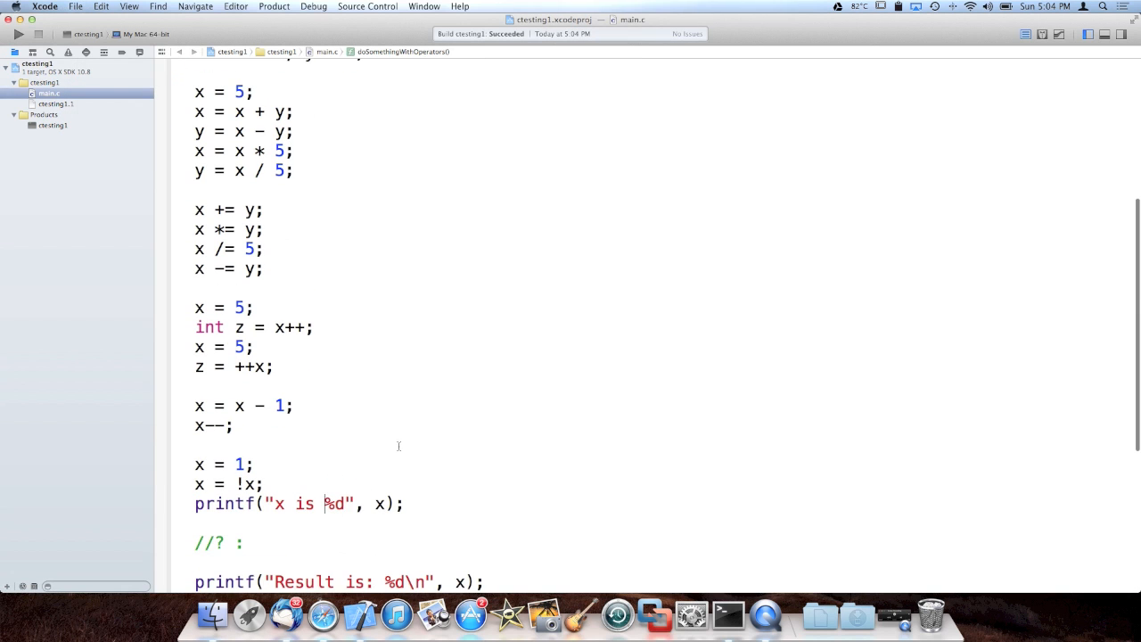
type("\\n")
left_click(226, 466)
type("0")
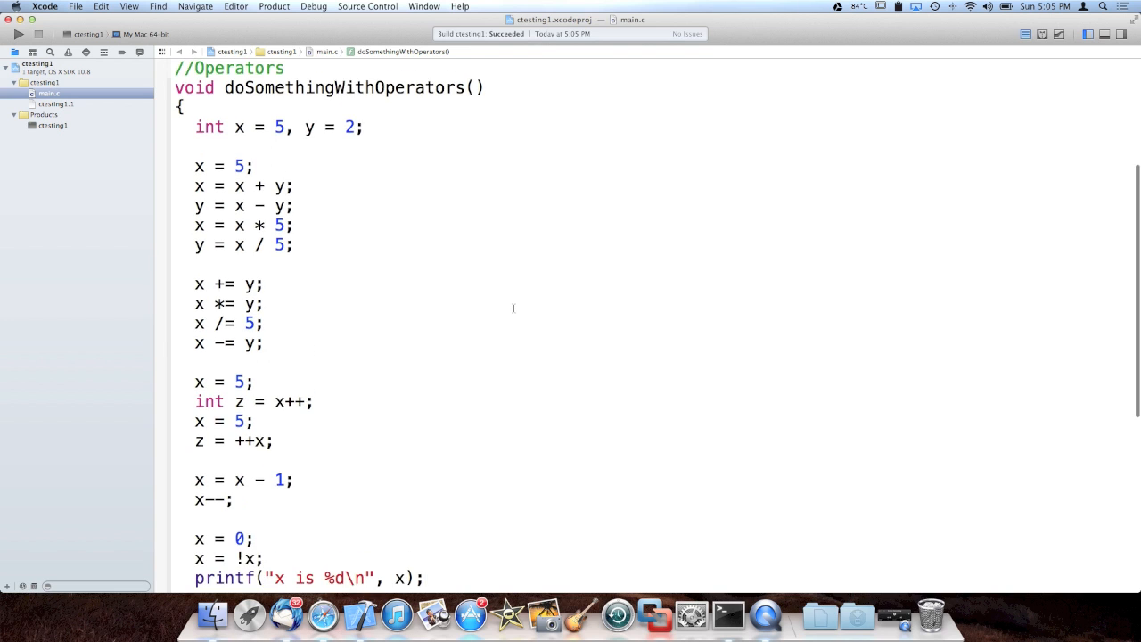
- Scroll down through main.c to review the doSomethingWithOperators function and main
scroll("down", 3)
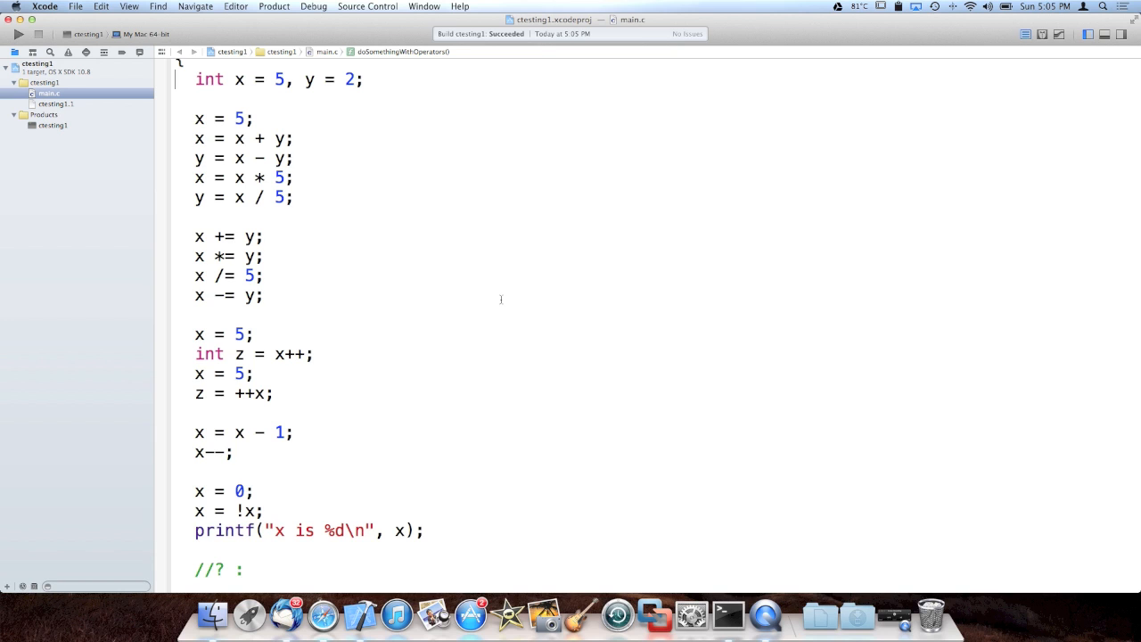
scroll("down", 3)
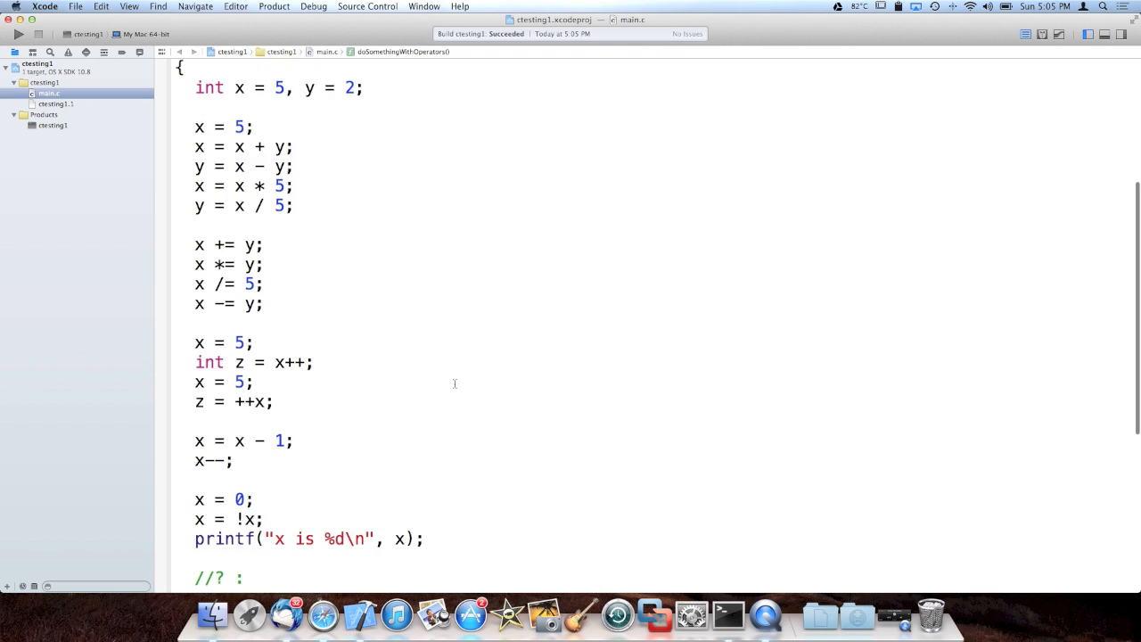
scroll("down", 3)
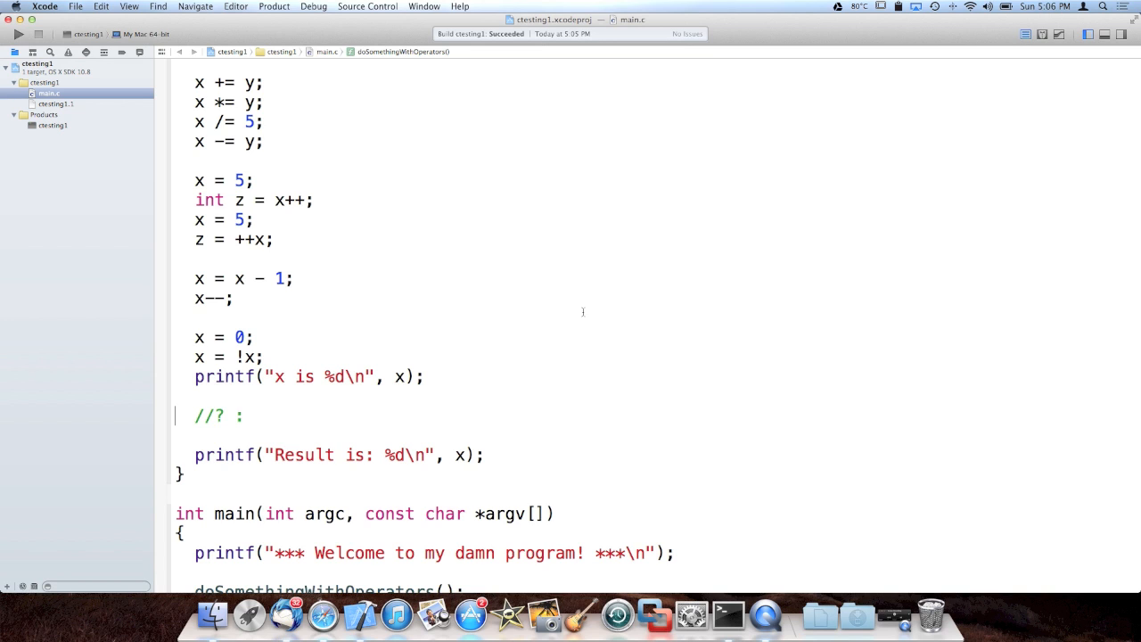
mouse_move(609, 324)
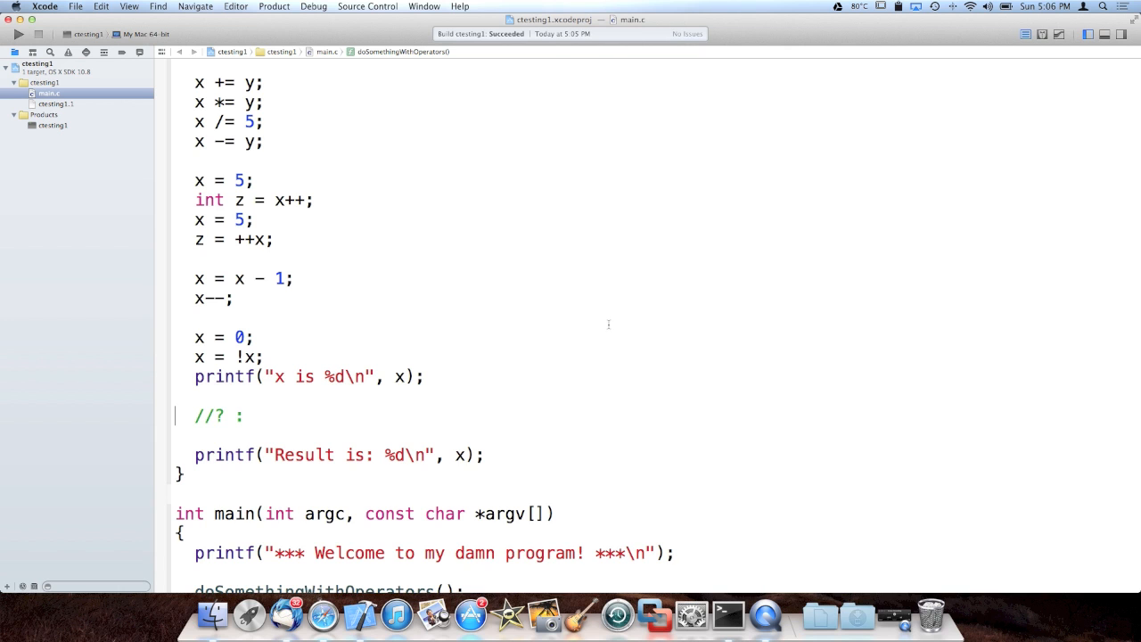